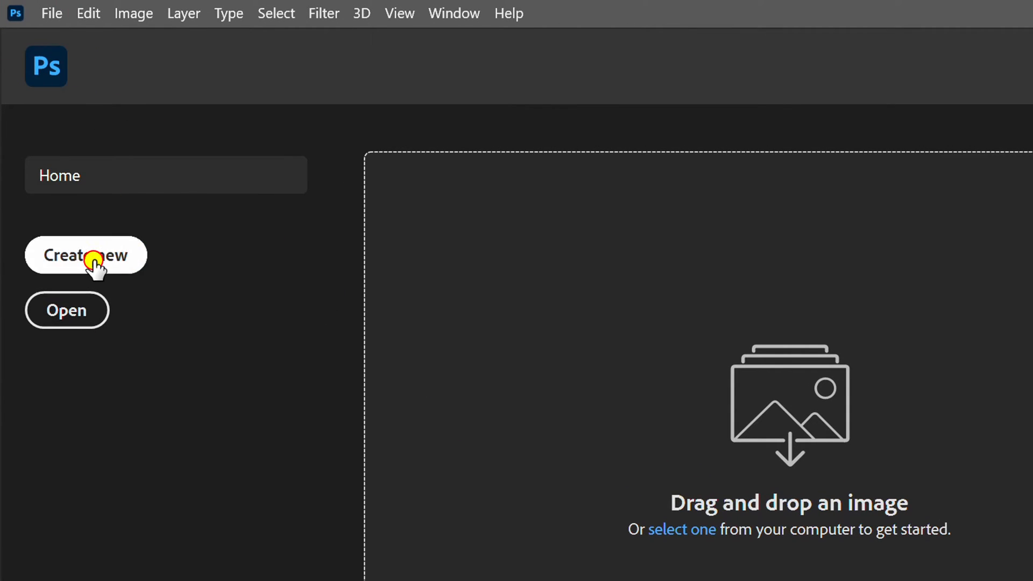
# Step: Create a new blank white 1280 × 720 px Photoshop document from the Create New screen
pyautogui.click(85, 255)
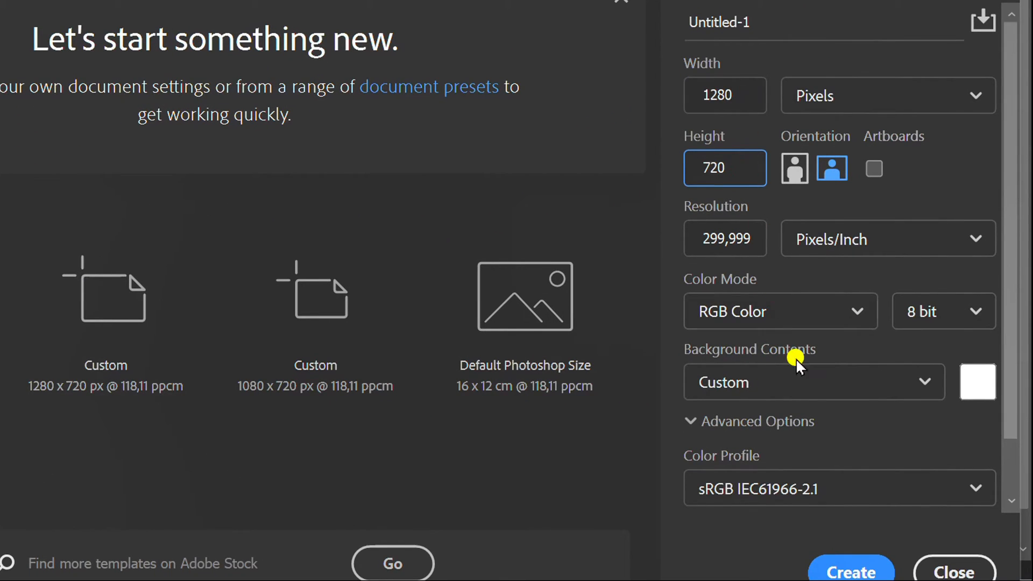
pyautogui.click(850, 570)
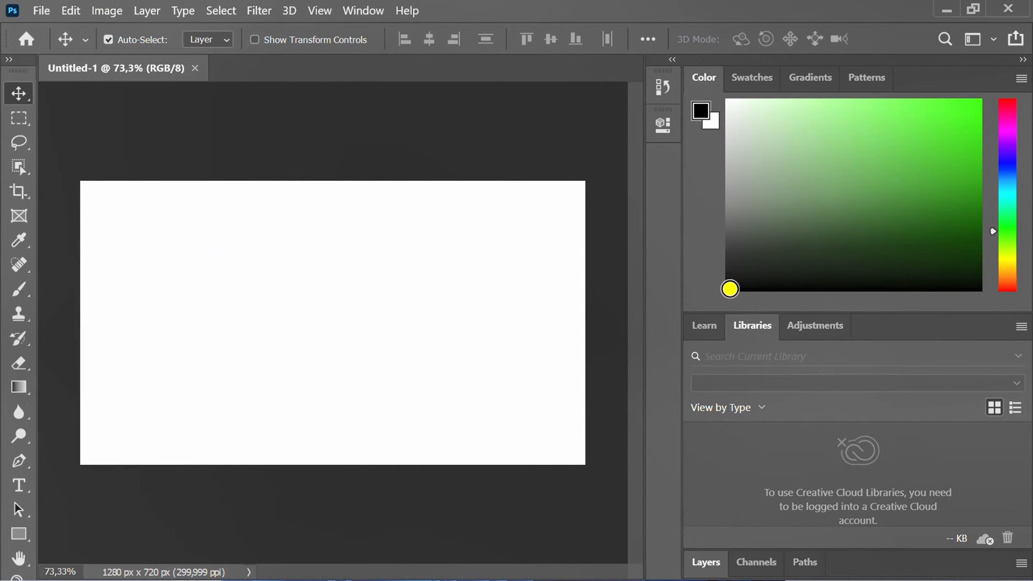
pyautogui.moveTo(730, 288); pyautogui.dragTo(715, 302)
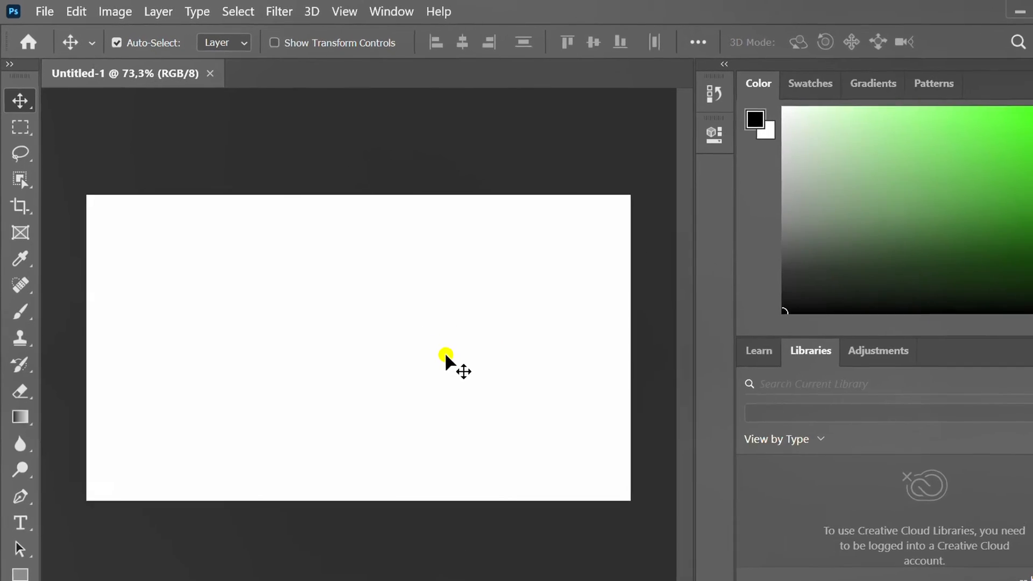
# Step: Render grey clouds across the whole canvas with Filter > Render > Clouds
pyautogui.click(279, 12)
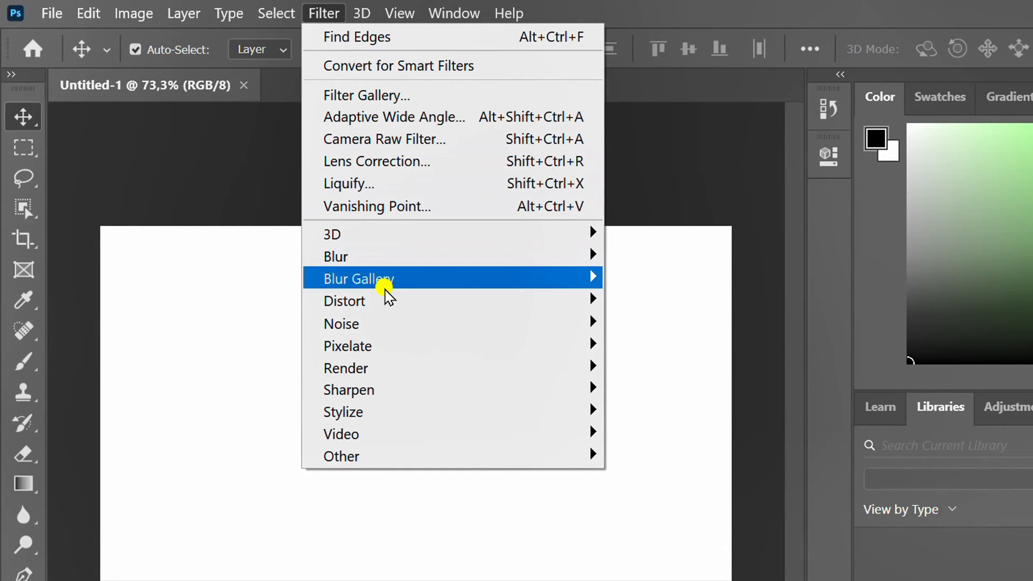
pyautogui.moveTo(346, 367)
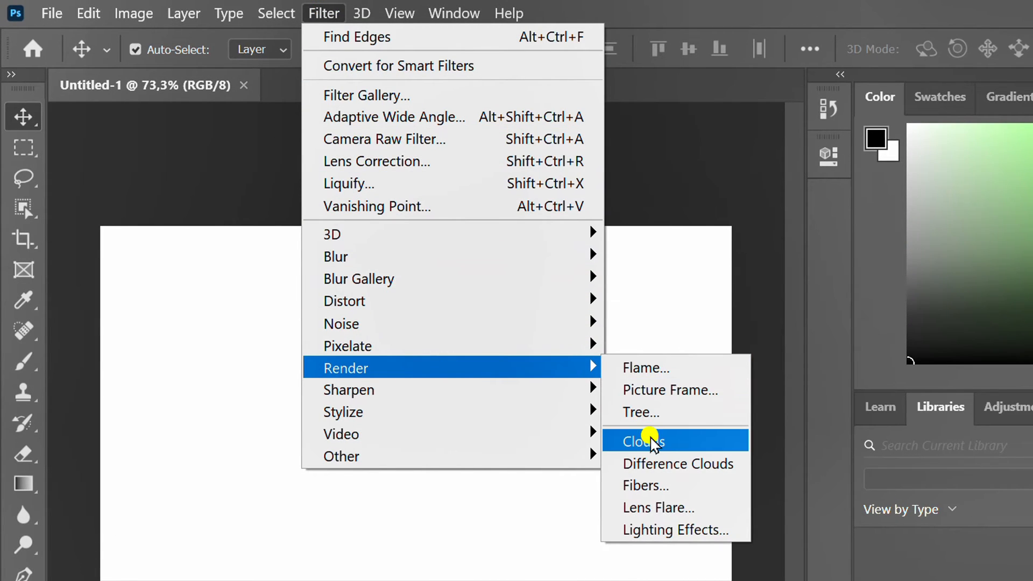
pyautogui.click(642, 441)
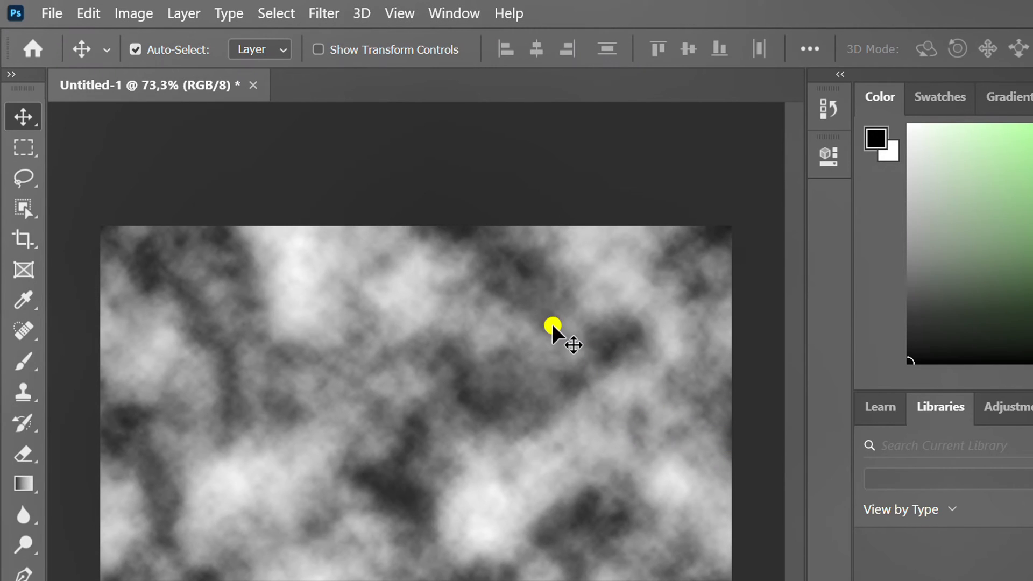
# Step: Soften the clouds with a 20-pixel Gaussian Blur
pyautogui.click(323, 12)
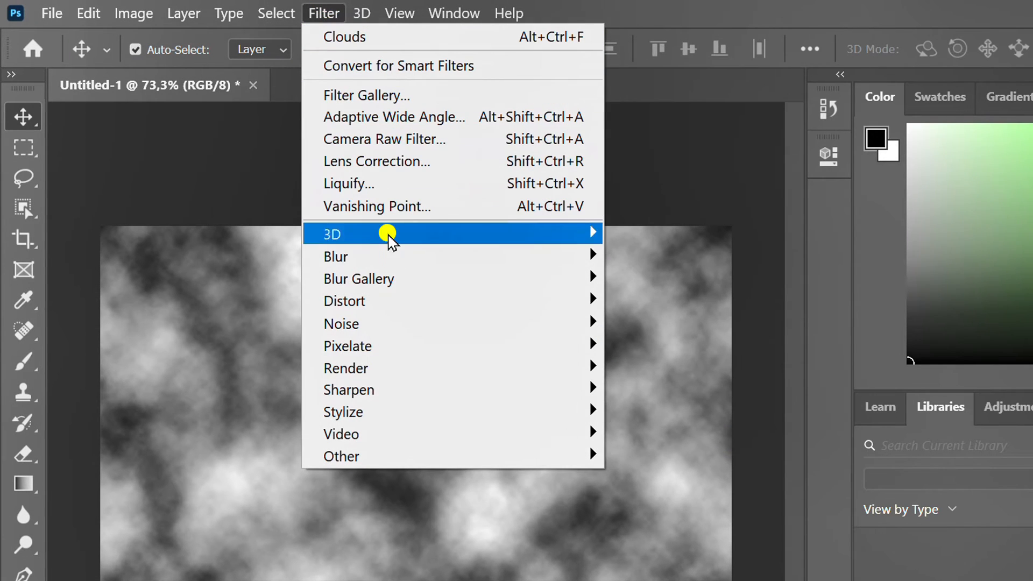
pyautogui.moveTo(335, 257)
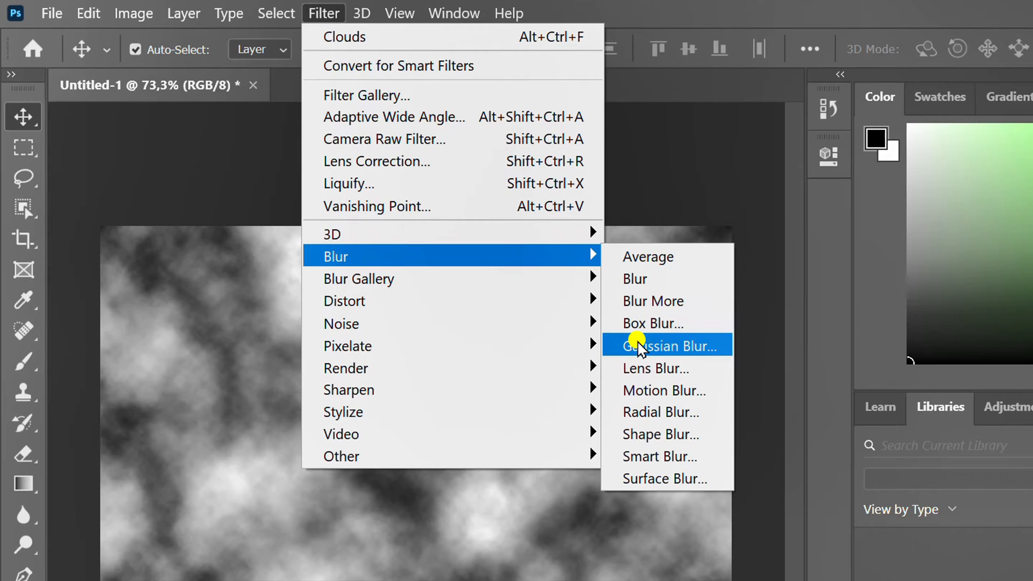
pyautogui.click(662, 346)
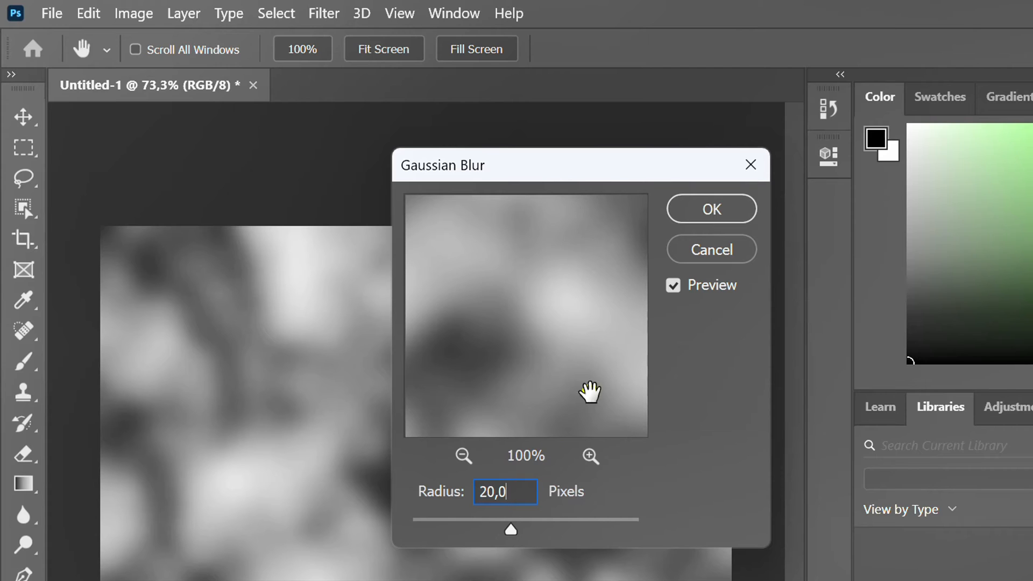
pyautogui.click(710, 209)
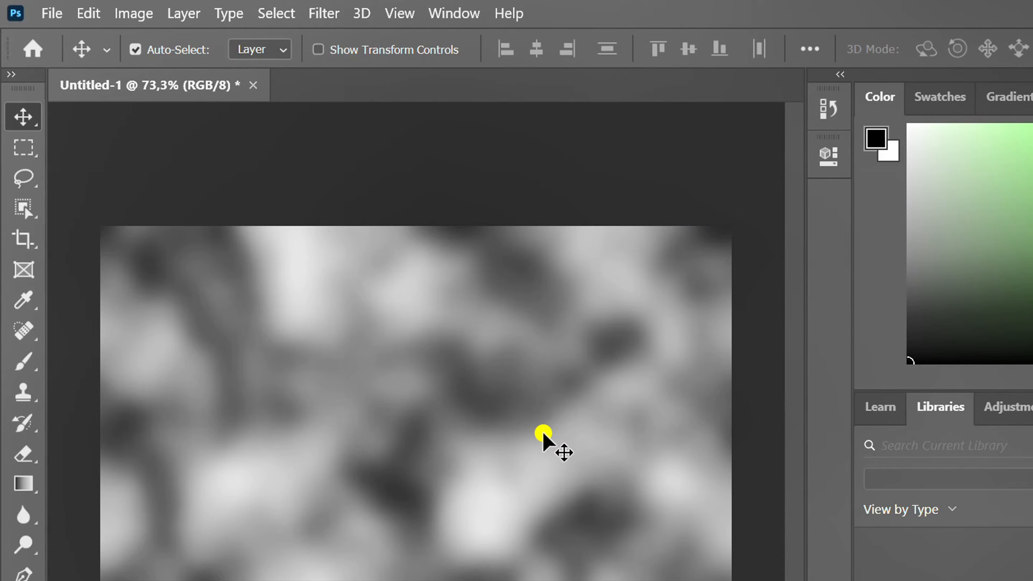
pyautogui.click(132, 13)
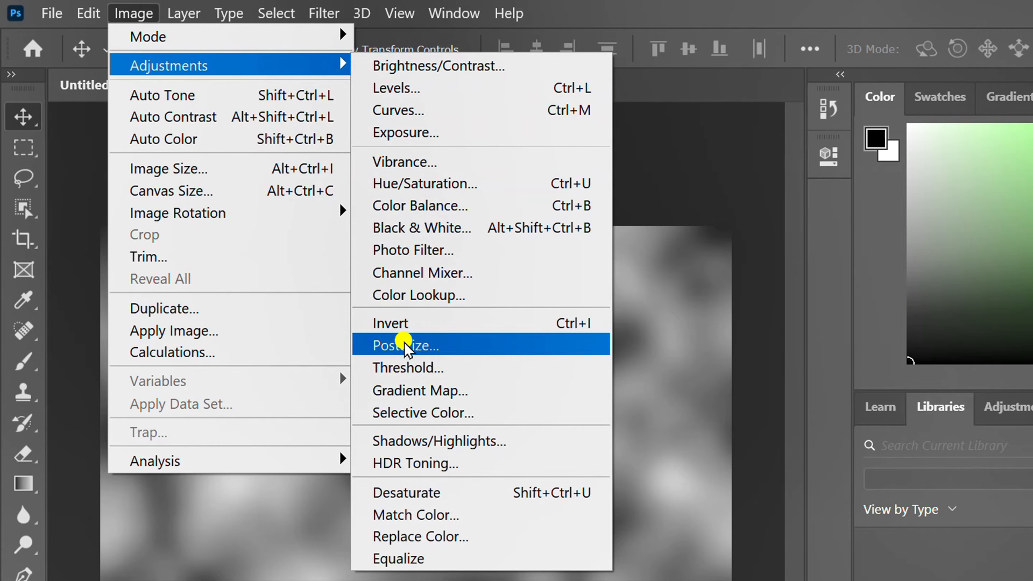
# Step: Posterize the blurred clouds into 15 tonal levels
pyautogui.click(404, 345)
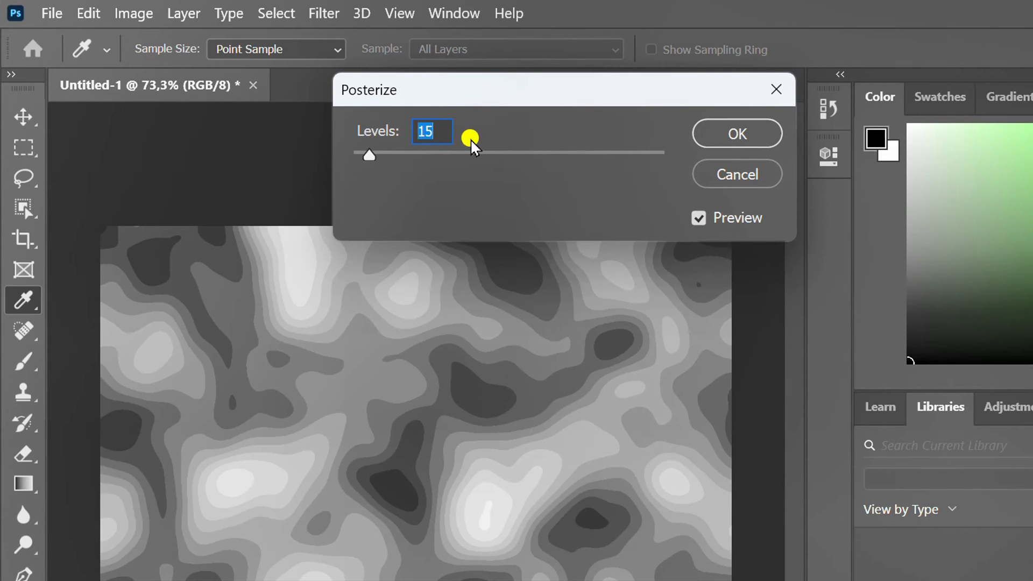
pyautogui.click(737, 133)
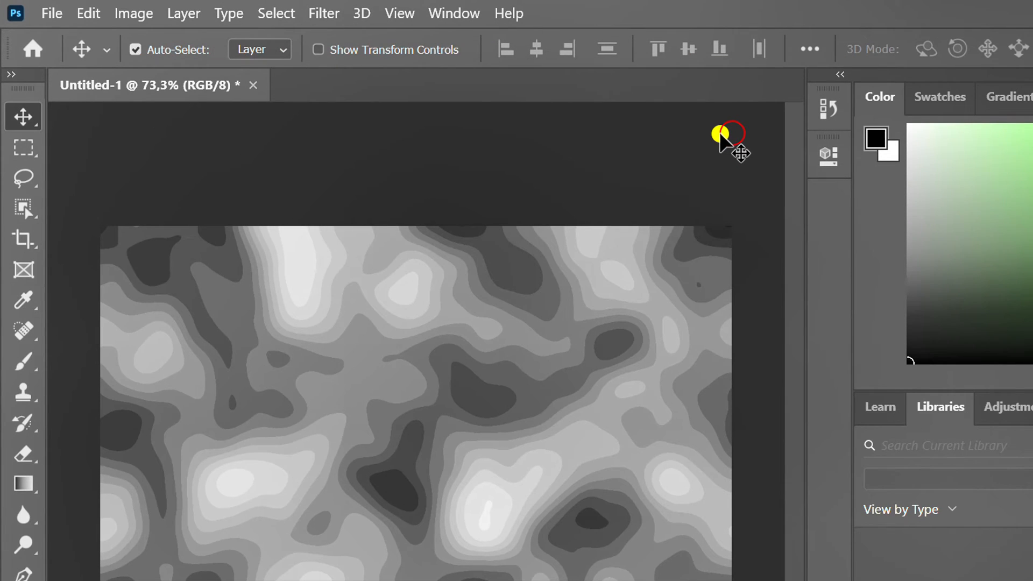
# Step: Run Find Edges to turn the posterized bands into thin contour lines
pyautogui.click(324, 12)
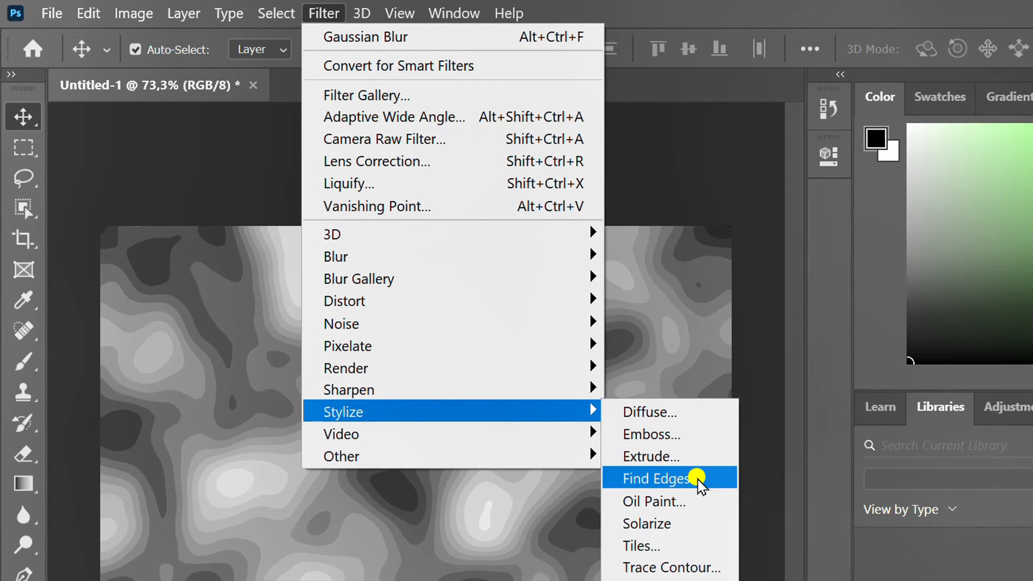
pyautogui.click(653, 478)
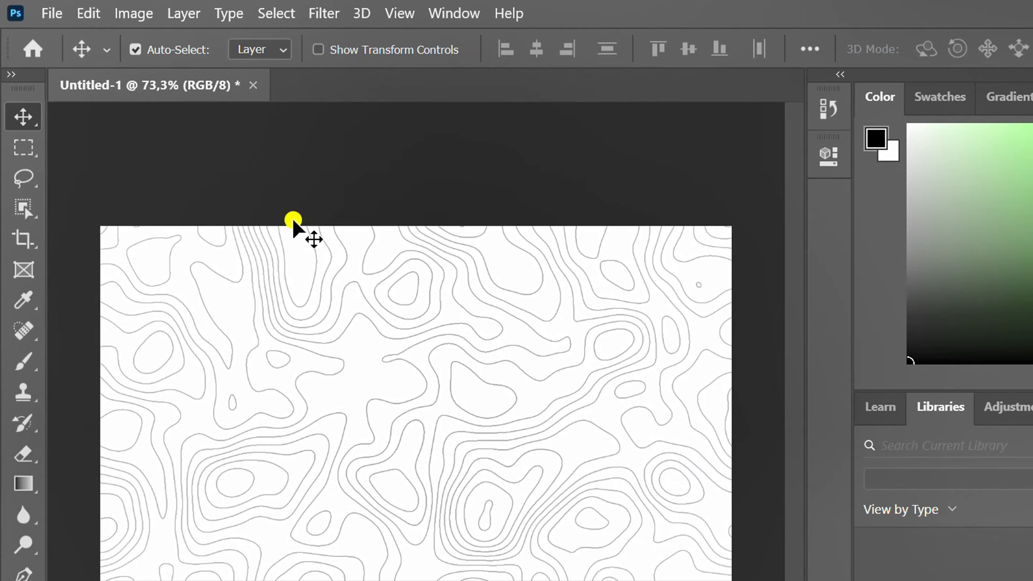
pyautogui.click(51, 13)
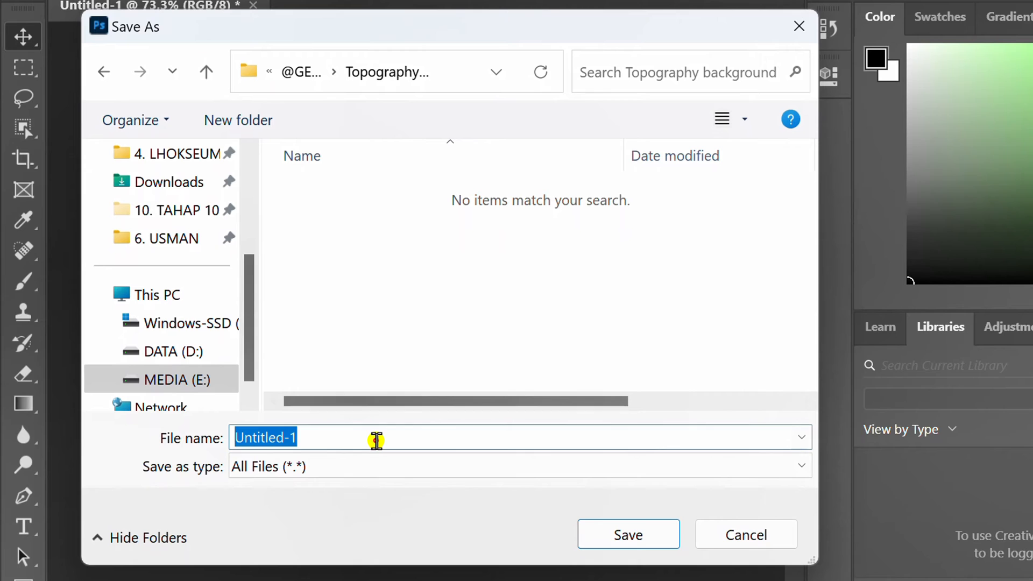
# Step: Save the contour image as 'topography' in the Topography background folder
pyautogui.write('topography')
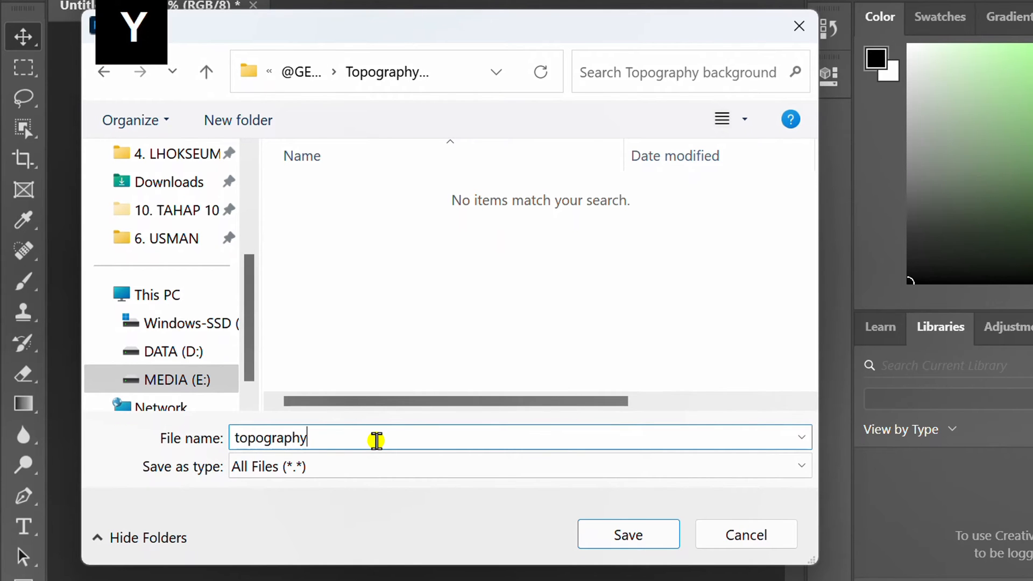
pyautogui.click(627, 534)
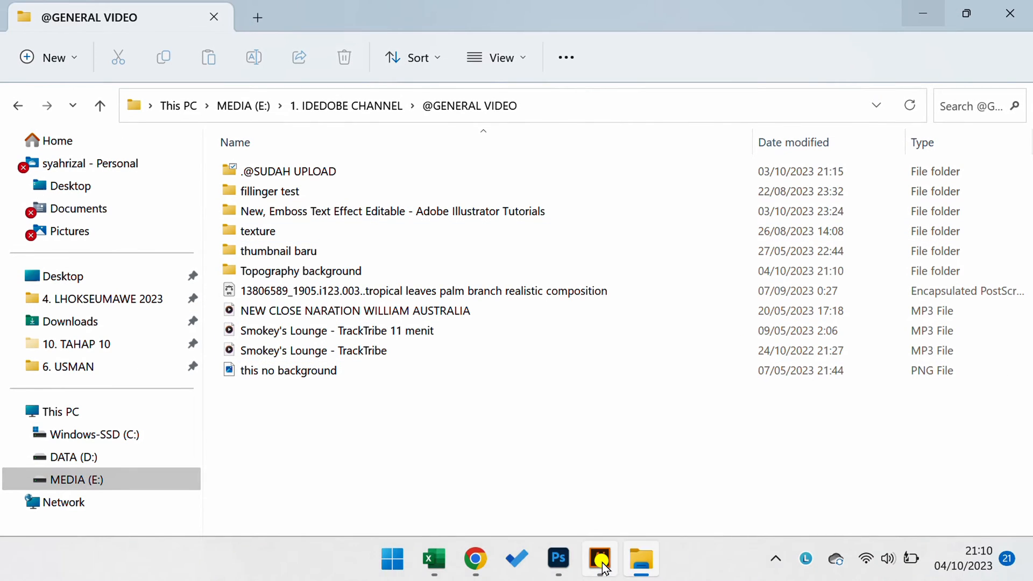
# Step: Launch Illustrator and create a new landscape 1280 × 720 pt document
pyautogui.click(598, 560)
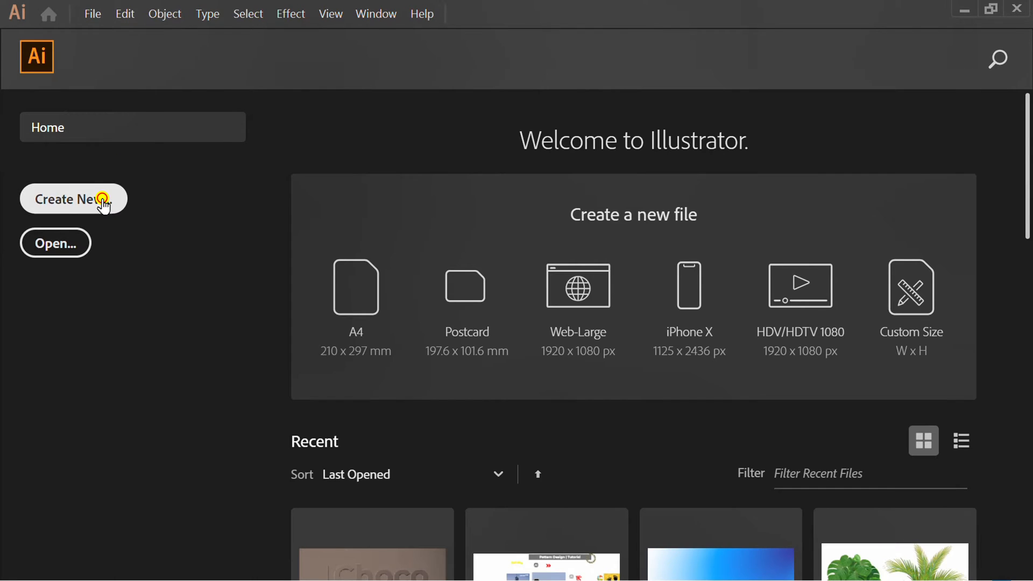
pyautogui.click(73, 199)
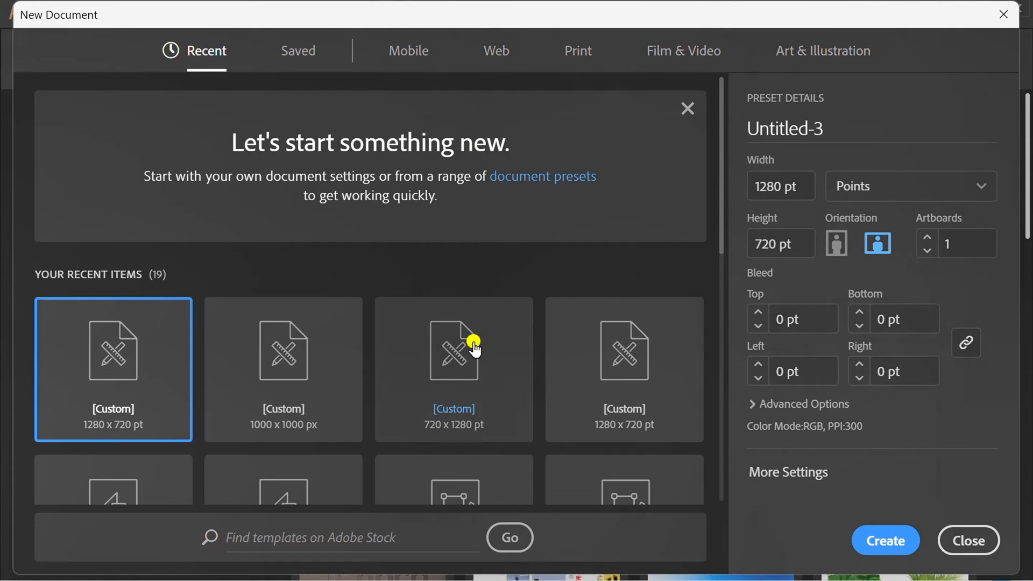
pyautogui.click(780, 186)
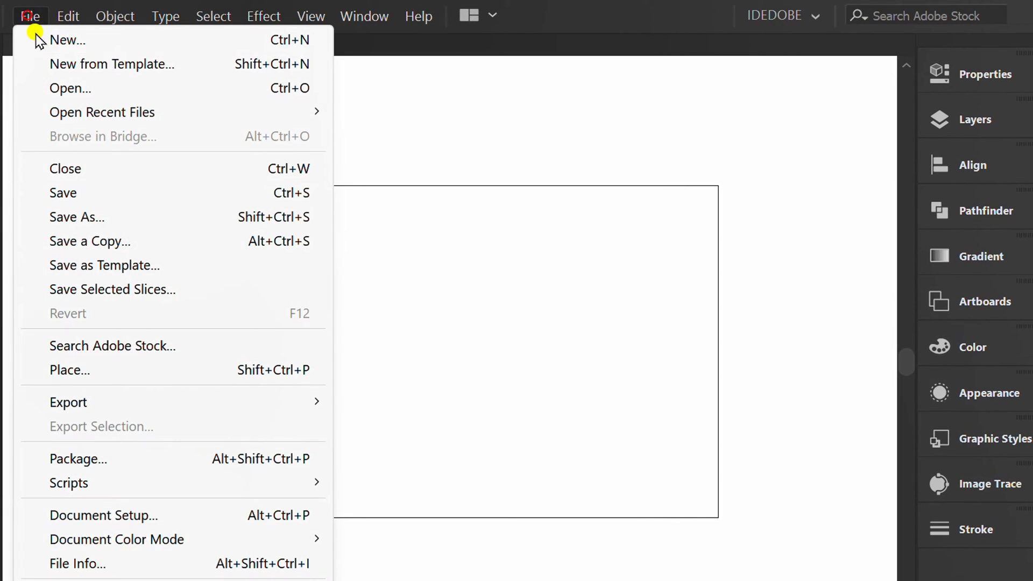
pyautogui.moveTo(128, 370)
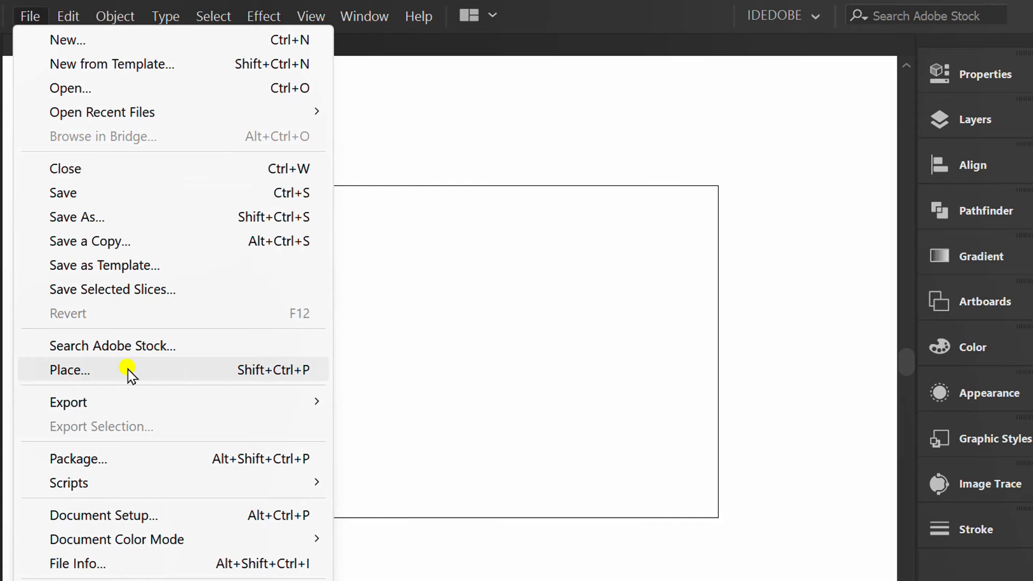
# Step: Place the saved topography image onto the artboard via File > Place
pyautogui.click(70, 370)
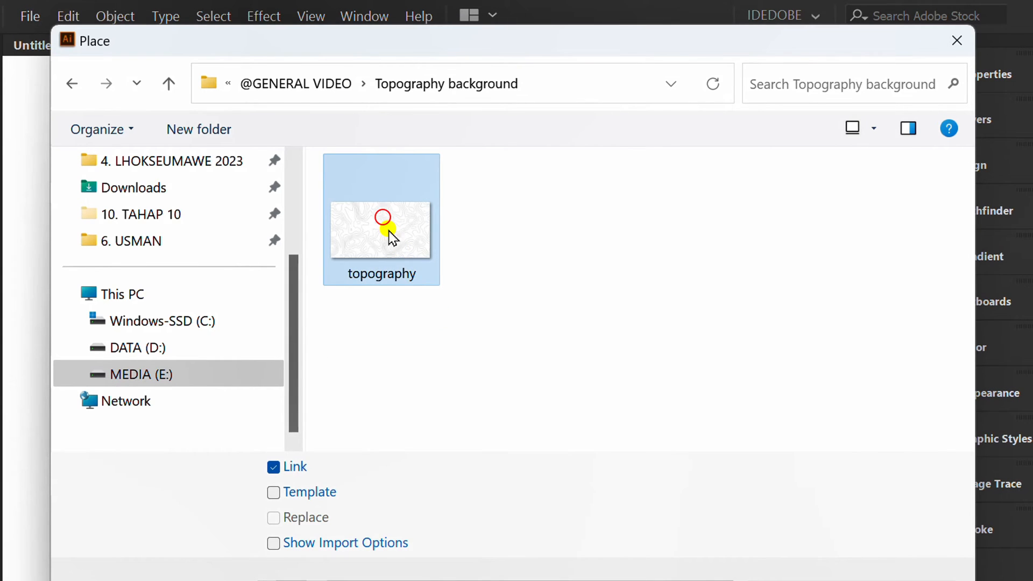
pyautogui.doubleClick(381, 229)
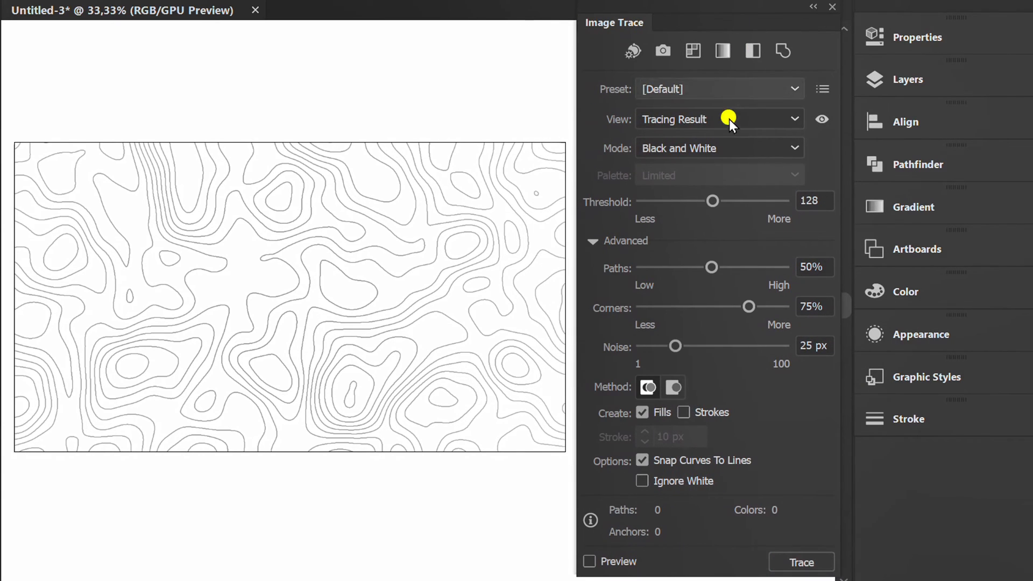
# Step: Set Image Trace to threshold 249, corners 0%, no line snapping, ignore white, with preview on
pyautogui.click(361, 318)
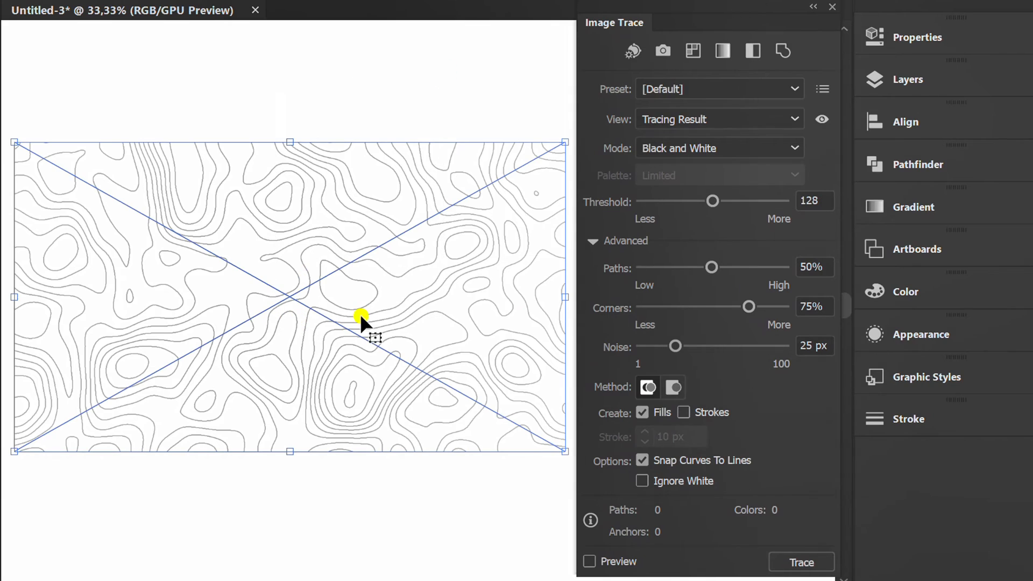
pyautogui.moveTo(712, 201); pyautogui.dragTo(784, 200)
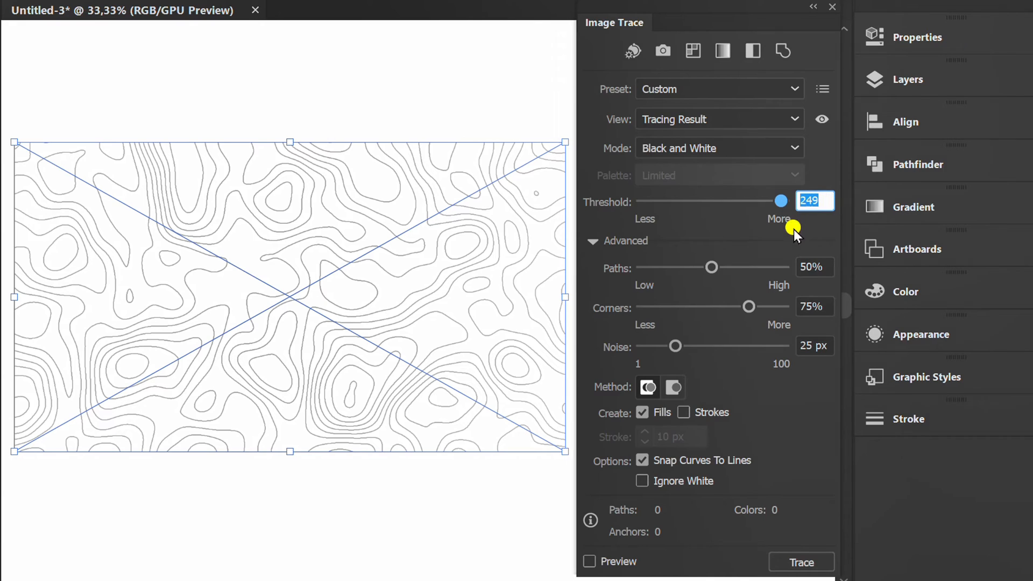
pyautogui.moveTo(749, 306); pyautogui.dragTo(732, 306)
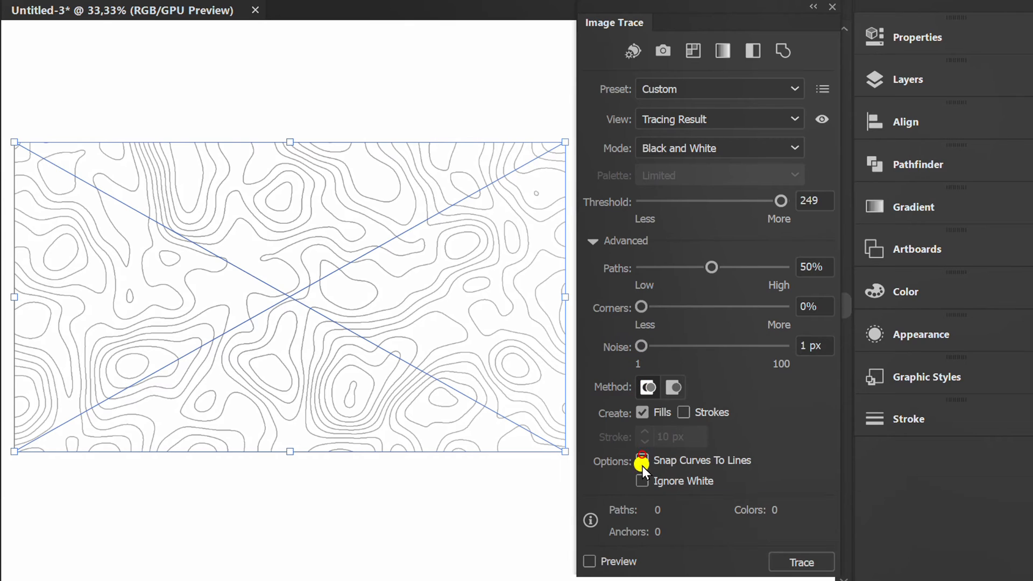
pyautogui.click(642, 481)
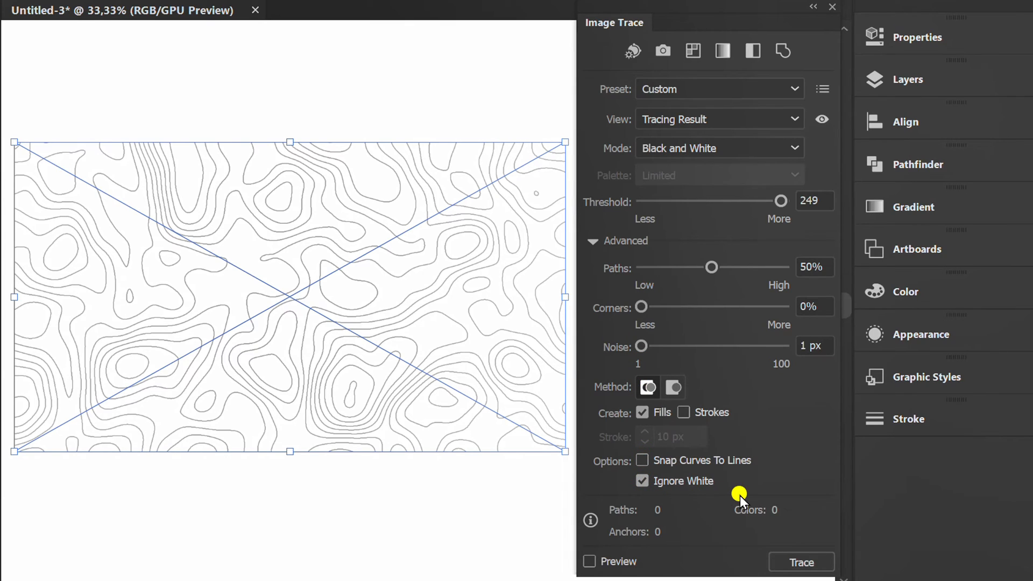
pyautogui.click(588, 566)
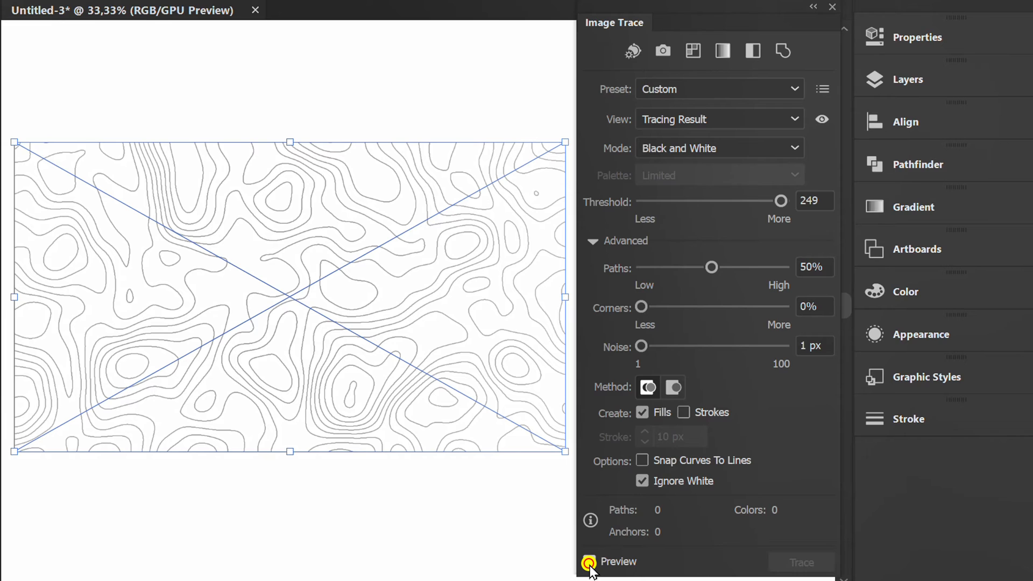
pyautogui.click(589, 561)
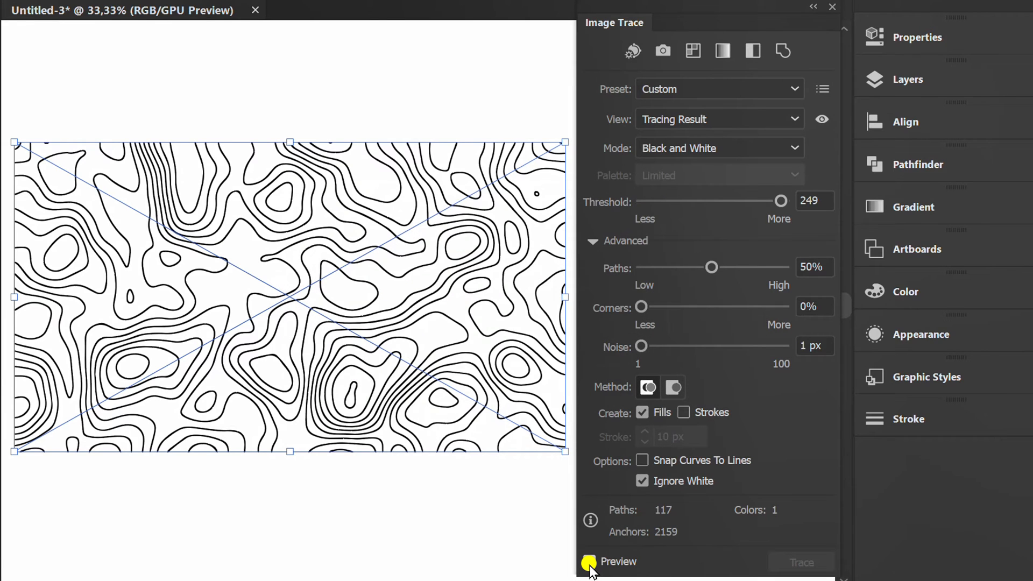
# Step: Trace the contours as strokes only instead of fills and apply the trace
pyautogui.click(643, 412)
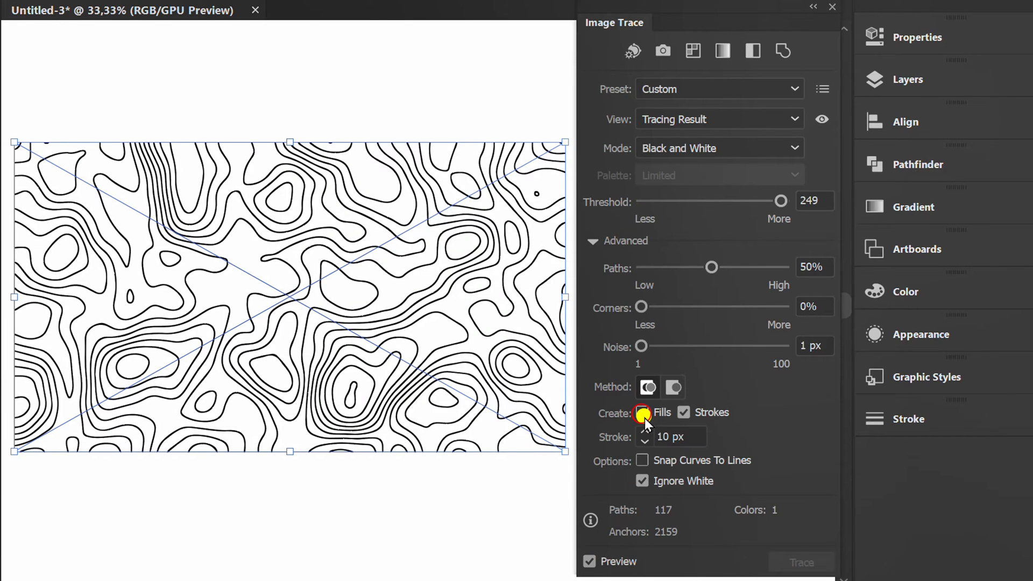
pyautogui.click(642, 412)
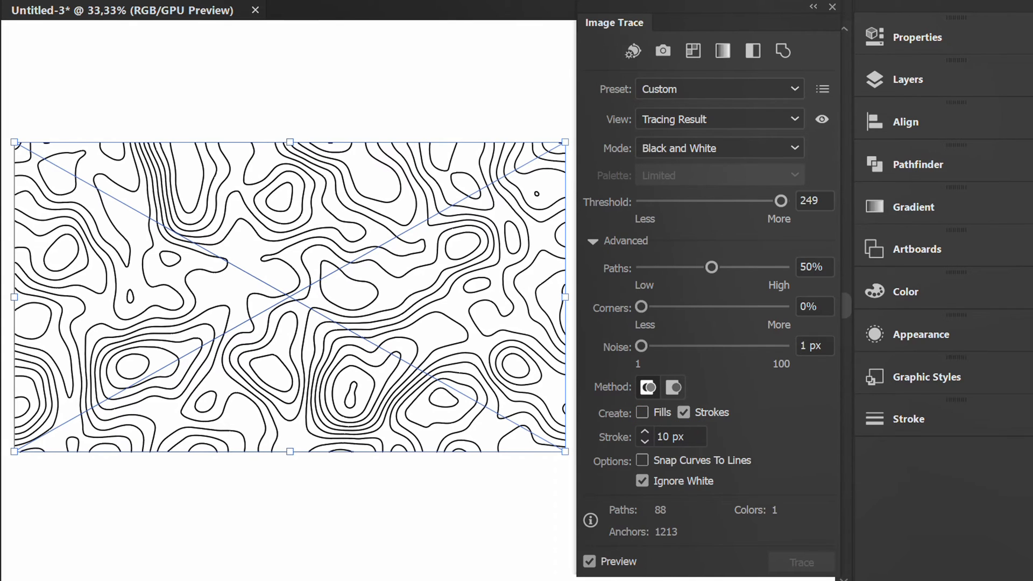
pyautogui.click(590, 562)
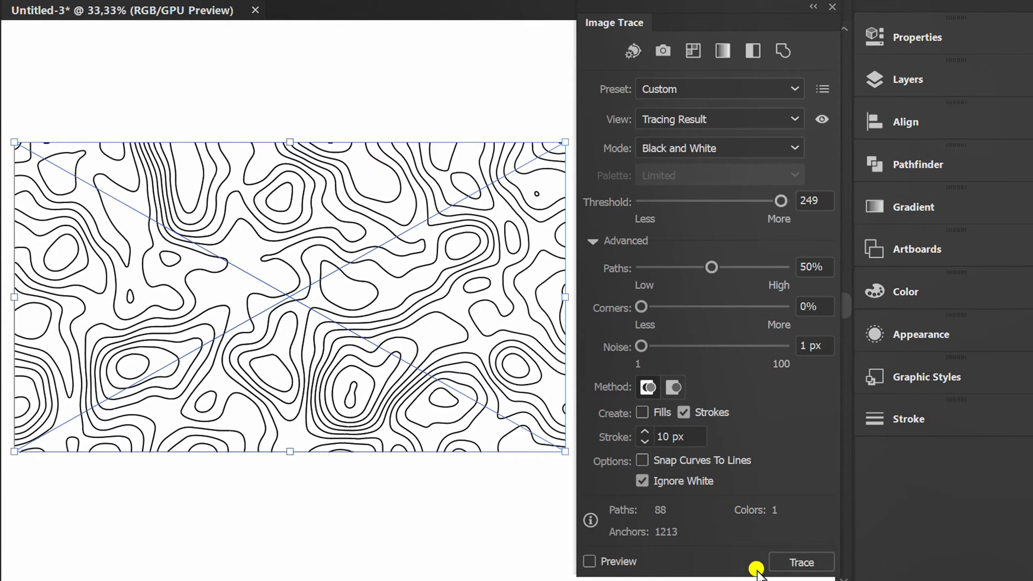
pyautogui.click(588, 561)
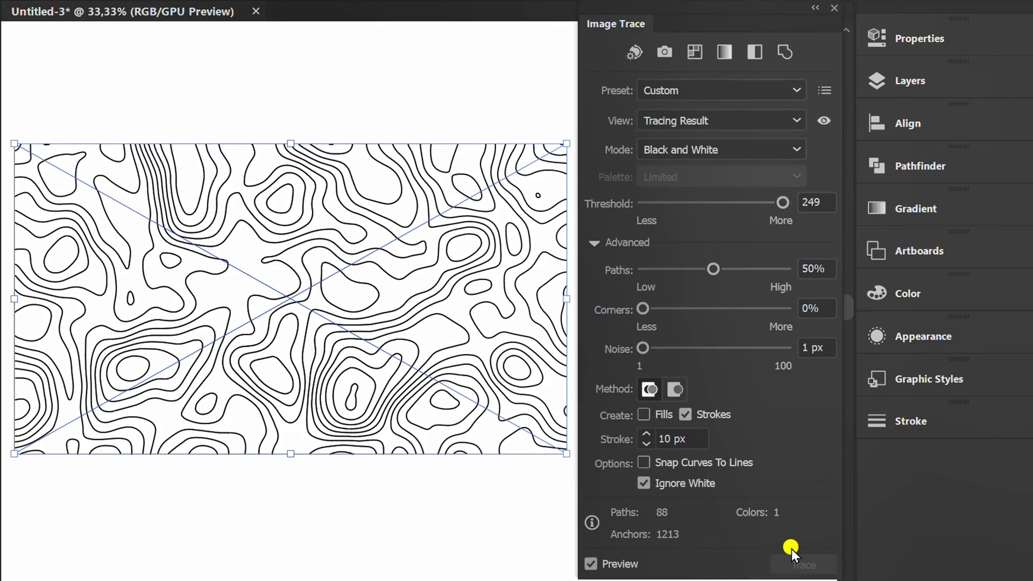
# Step: Expand the traced result into editable paths with Object and Fill checked
pyautogui.click(114, 17)
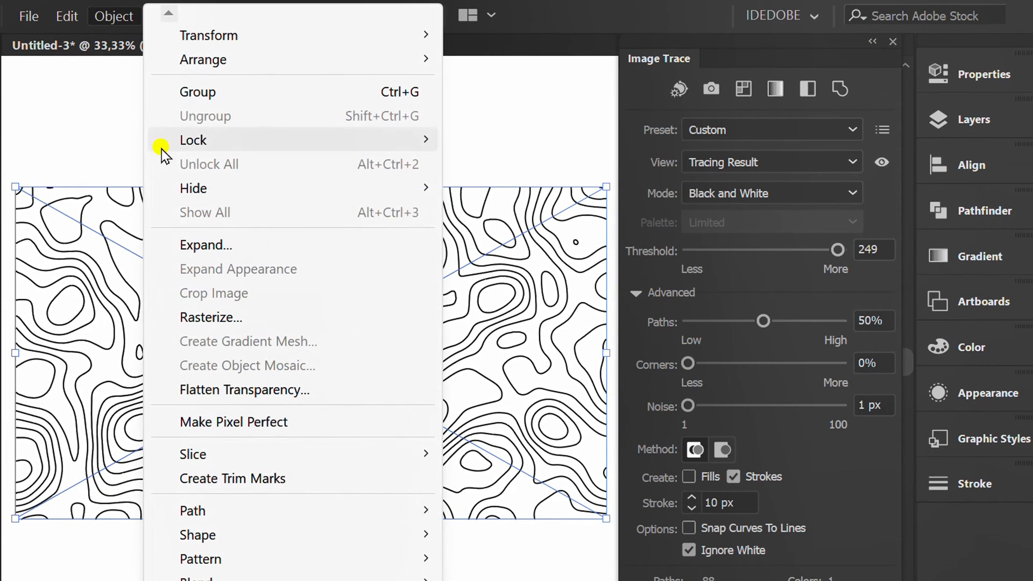
pyautogui.click(206, 245)
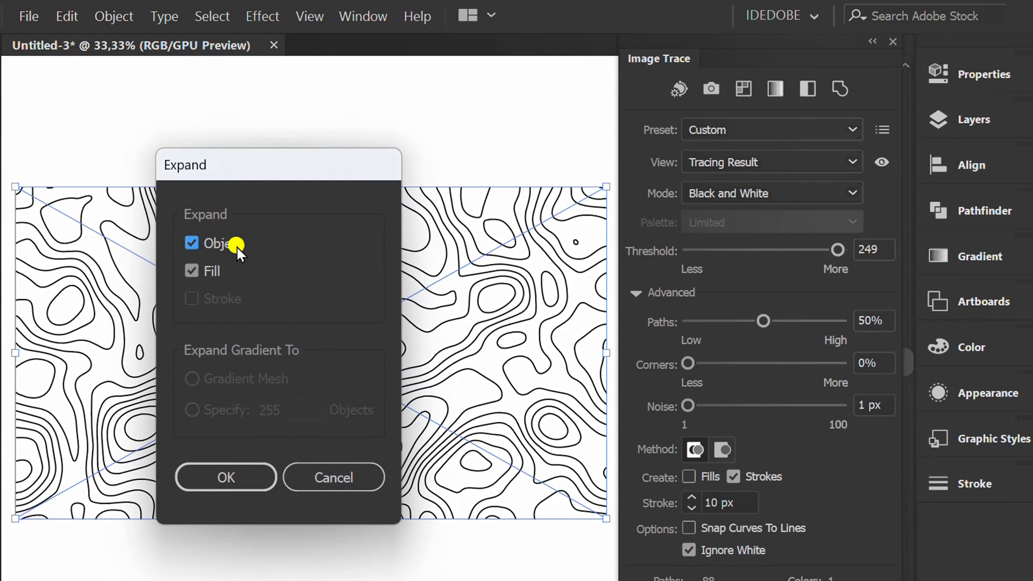
pyautogui.click(225, 478)
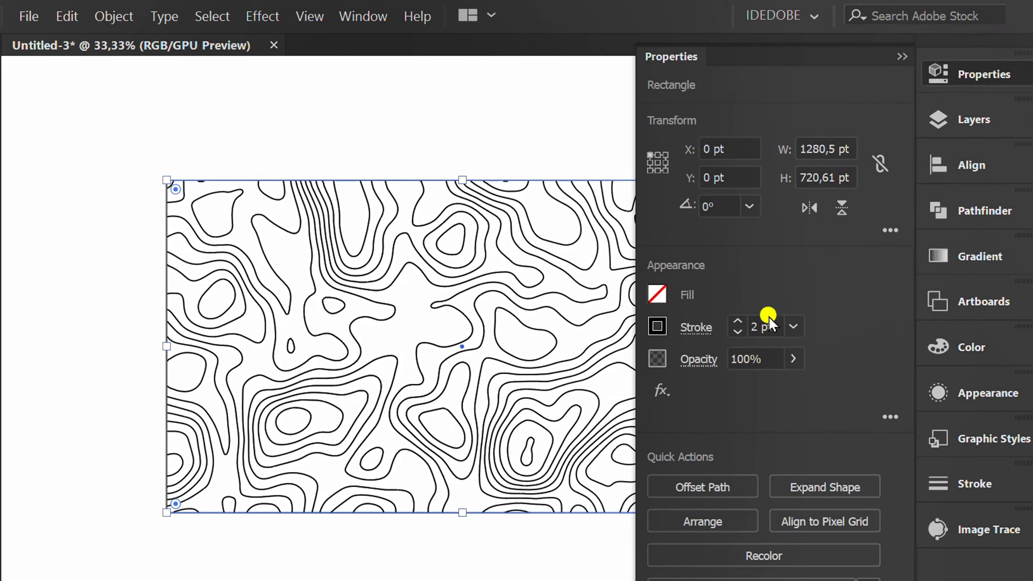
# Step: Remove the background rectangle's stroke and give it a radial gradient fill
pyautogui.click(658, 326)
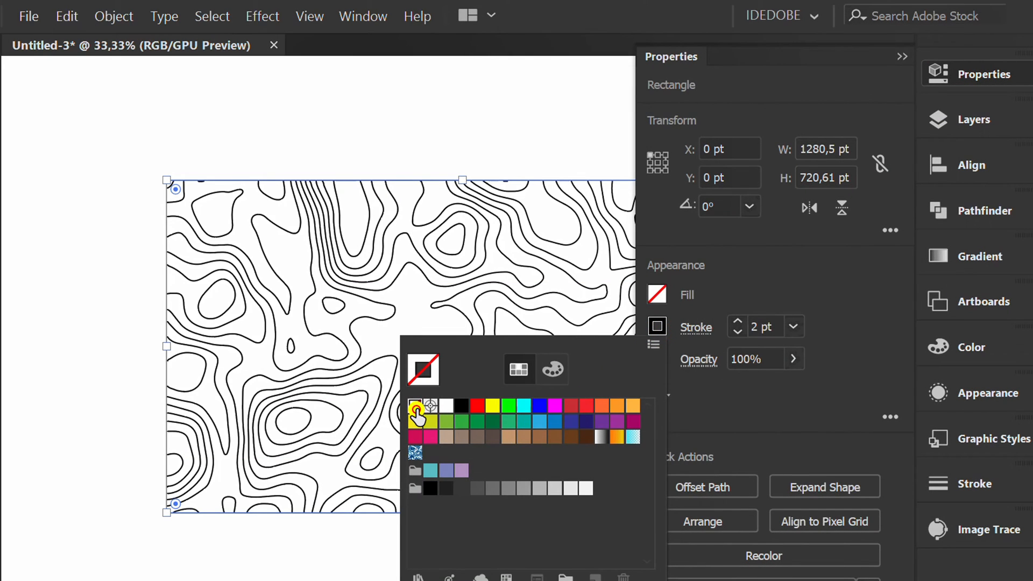
pyautogui.click(981, 257)
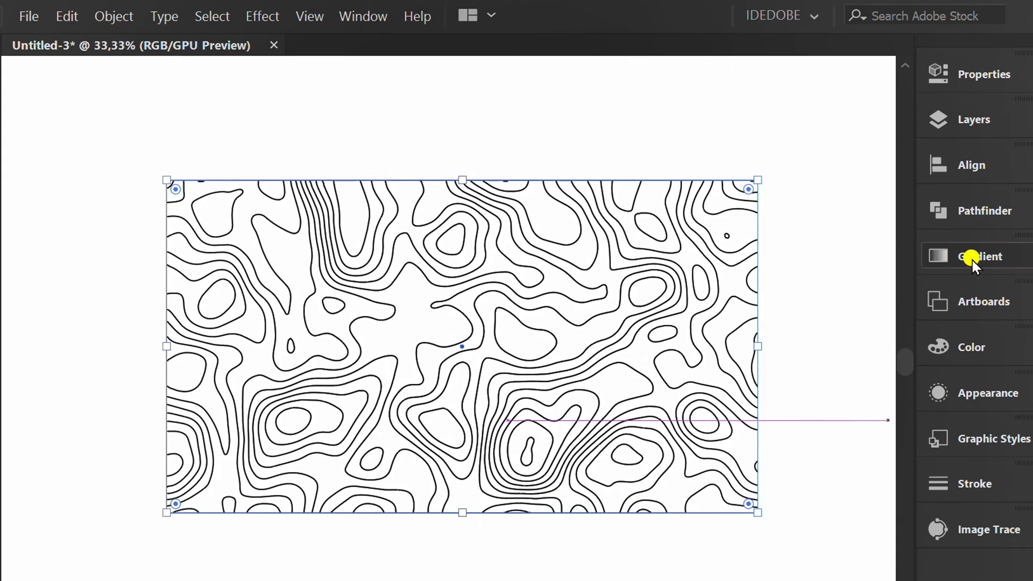
pyautogui.click(981, 256)
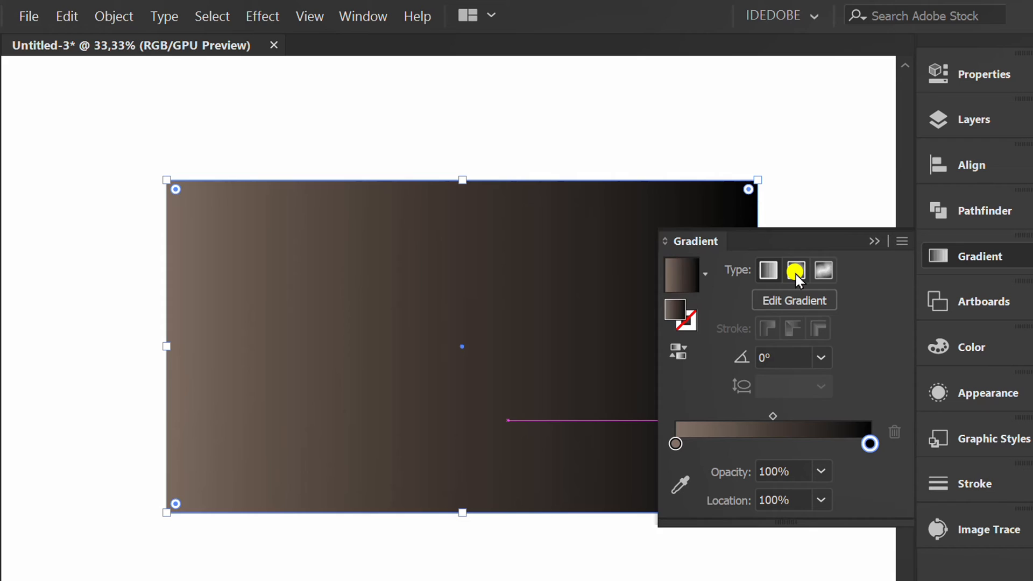
pyautogui.click(795, 270)
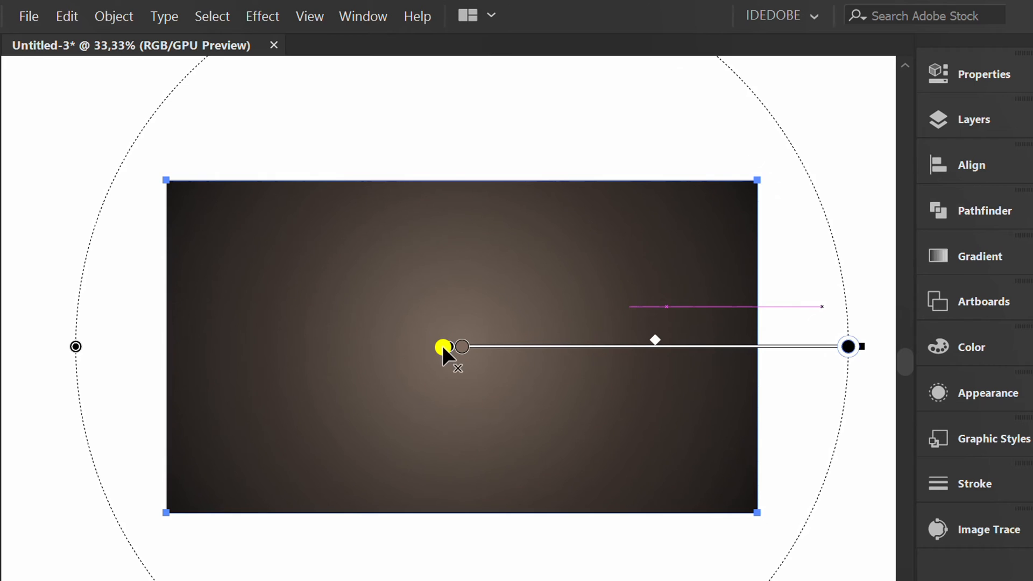
# Step: Shift the radial gradient's lighter centre toward the top of the artboard
pyautogui.moveTo(449, 347); pyautogui.dragTo(501, 472)
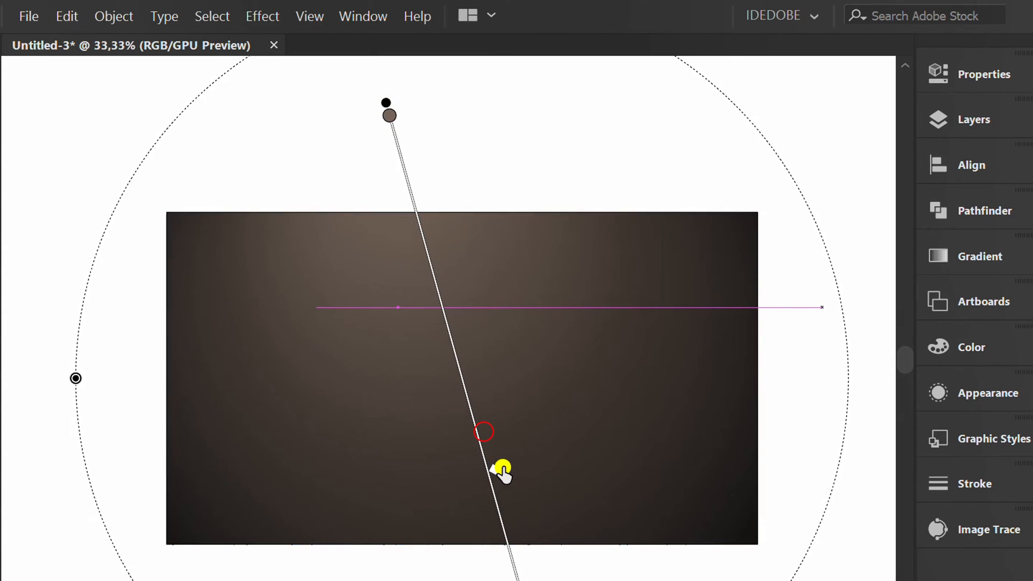
pyautogui.moveTo(501, 472); pyautogui.dragTo(493, 442)
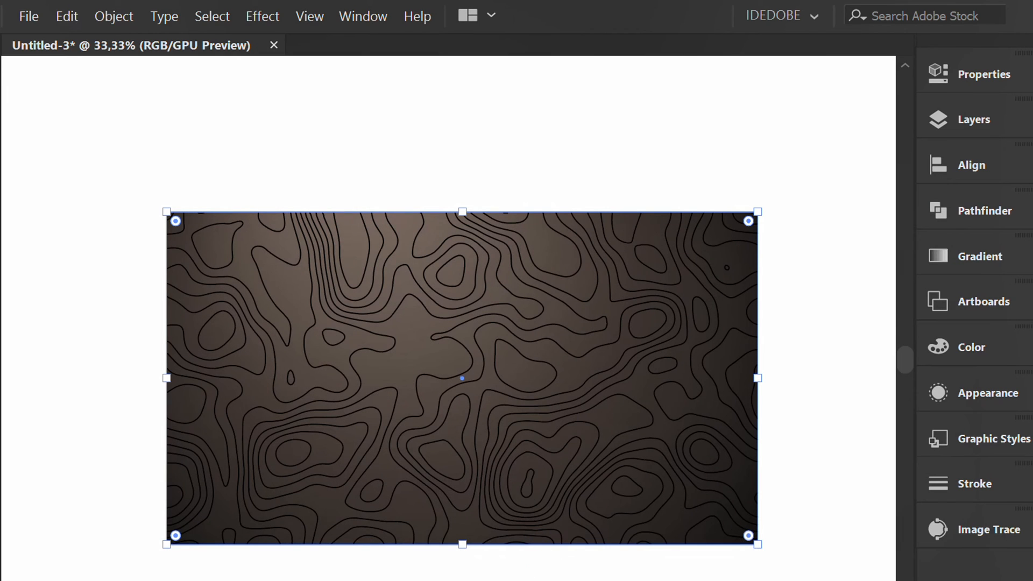
# Step: Lock the background, select the contour group and bring up its opacity and blending options
pyautogui.press('ctrl+2')
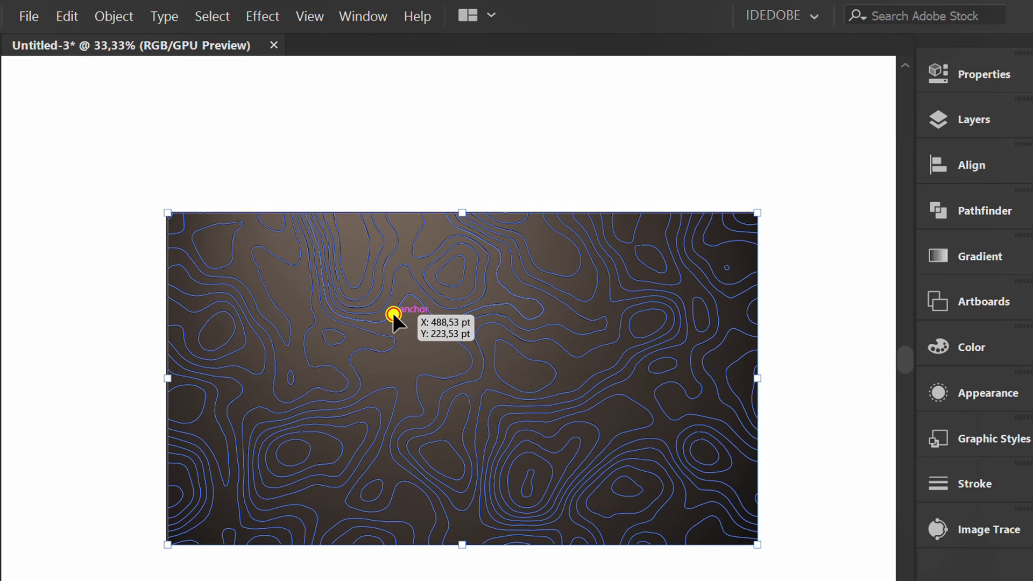
pyautogui.click(984, 74)
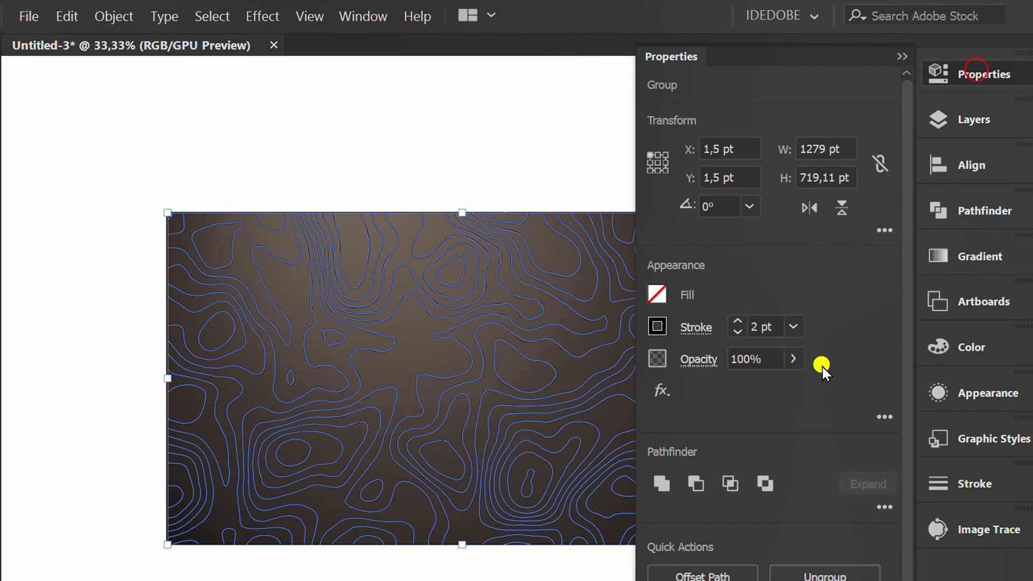
pyautogui.click(657, 327)
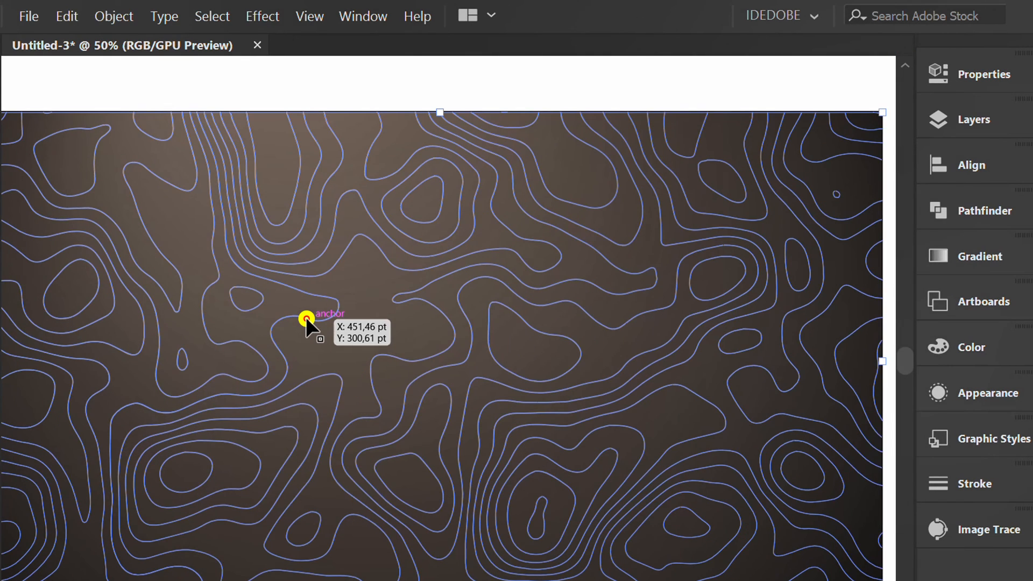
# Step: Ungroup the contours, reselect them all and set a soft blending mode at 1.2 pt light stroke
pyautogui.rightClick(306, 318)
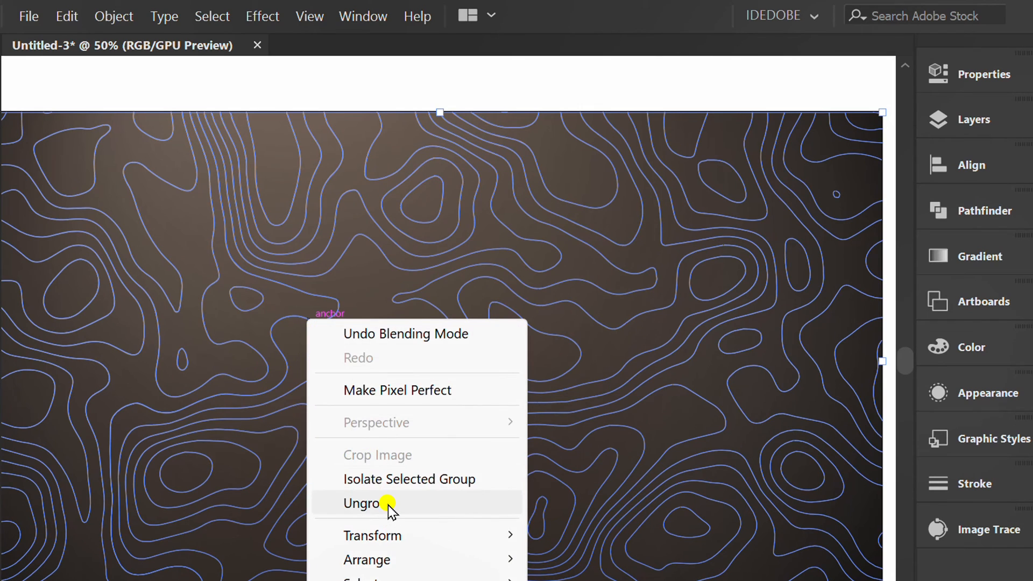
pyautogui.click(364, 503)
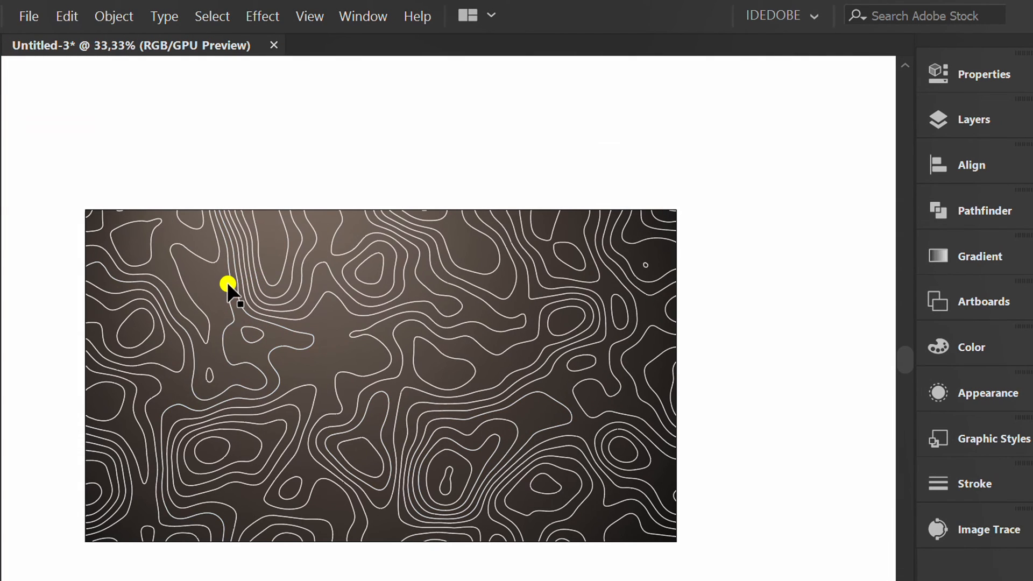
pyautogui.click(229, 285)
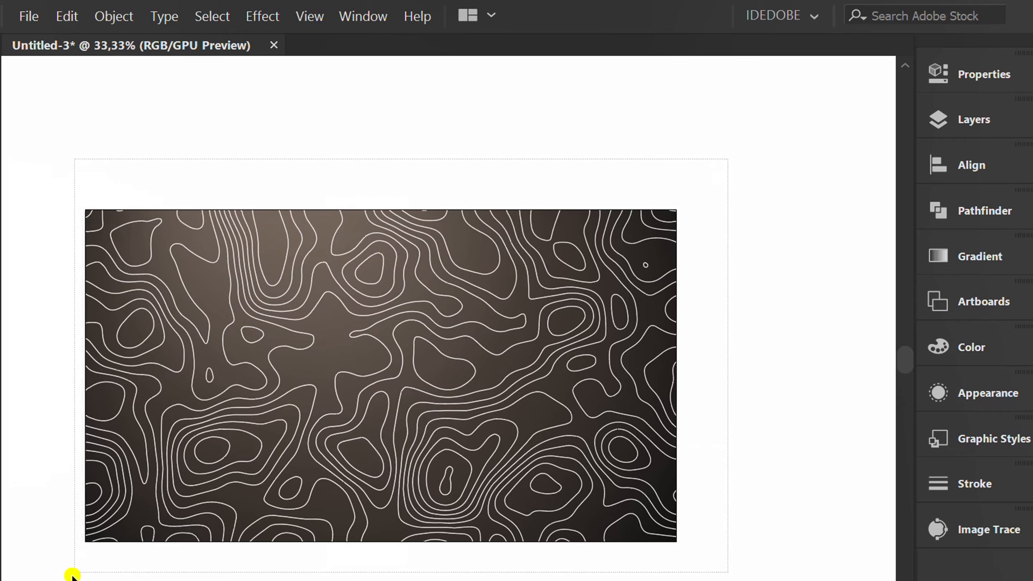
pyautogui.click(984, 74)
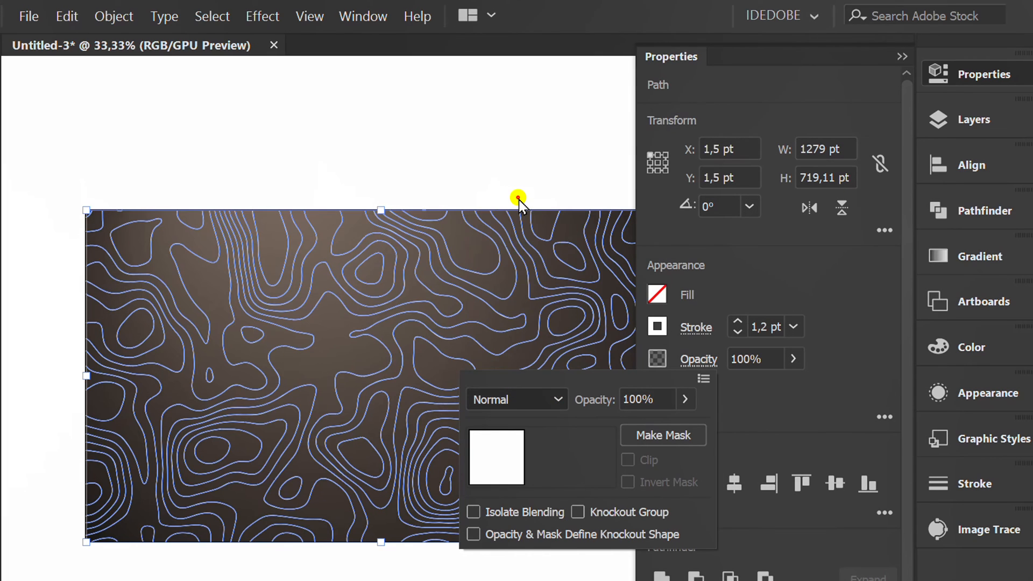
pyautogui.click(468, 147)
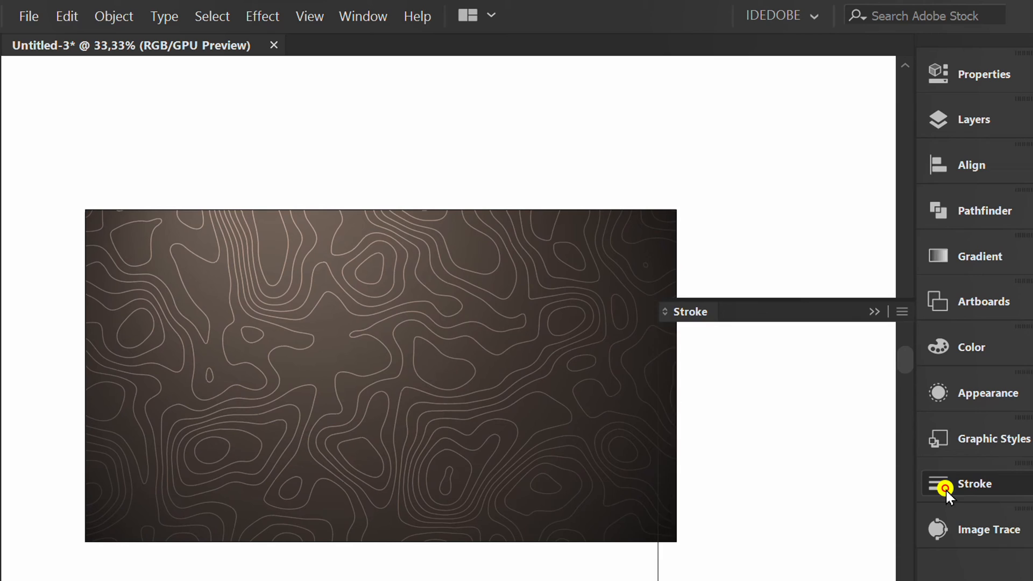
# Step: Set the stroke weight of the chosen contour paths to 3 pt
pyautogui.click(973, 484)
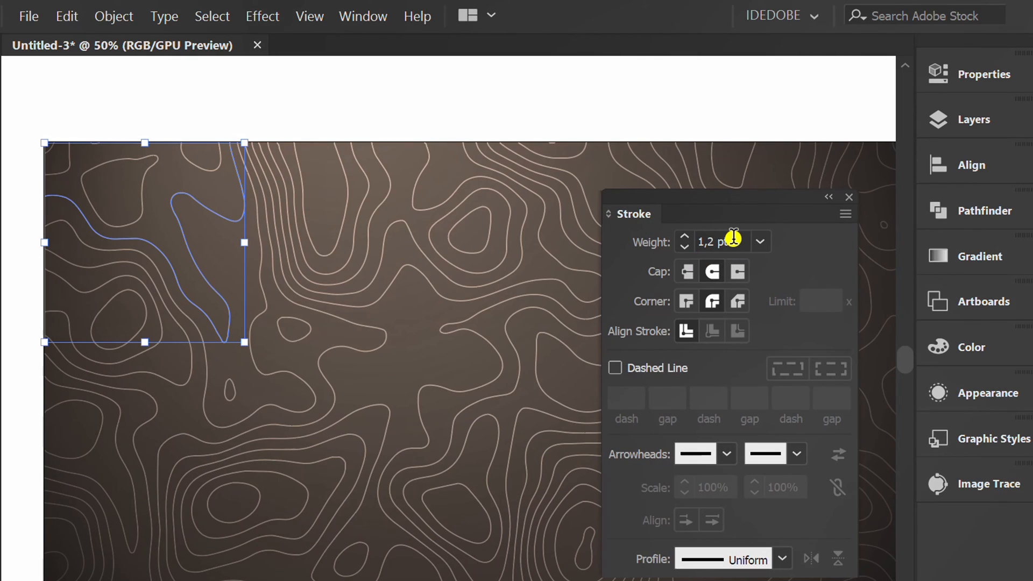
pyautogui.write('3 pt')
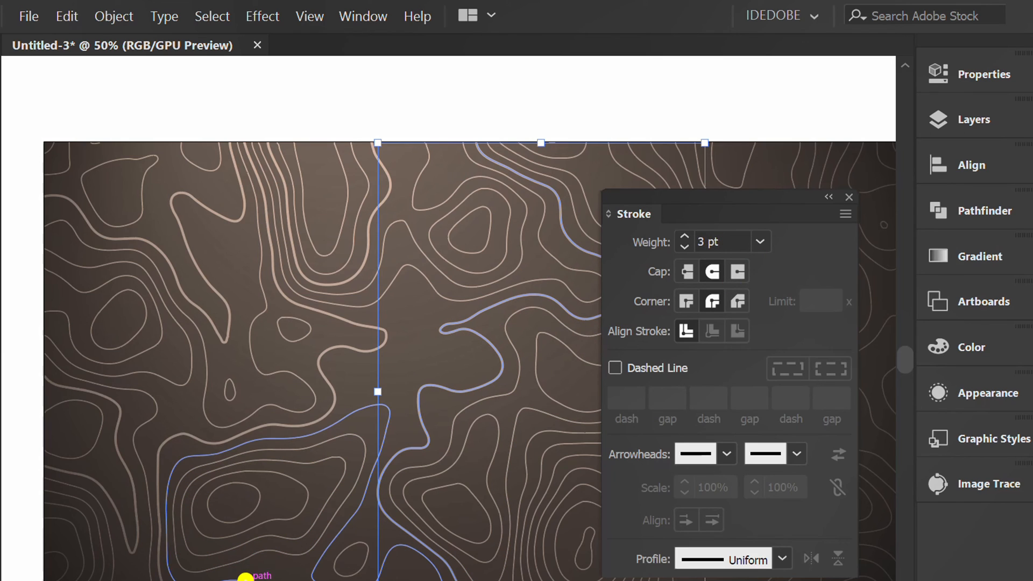
pyautogui.press('space')
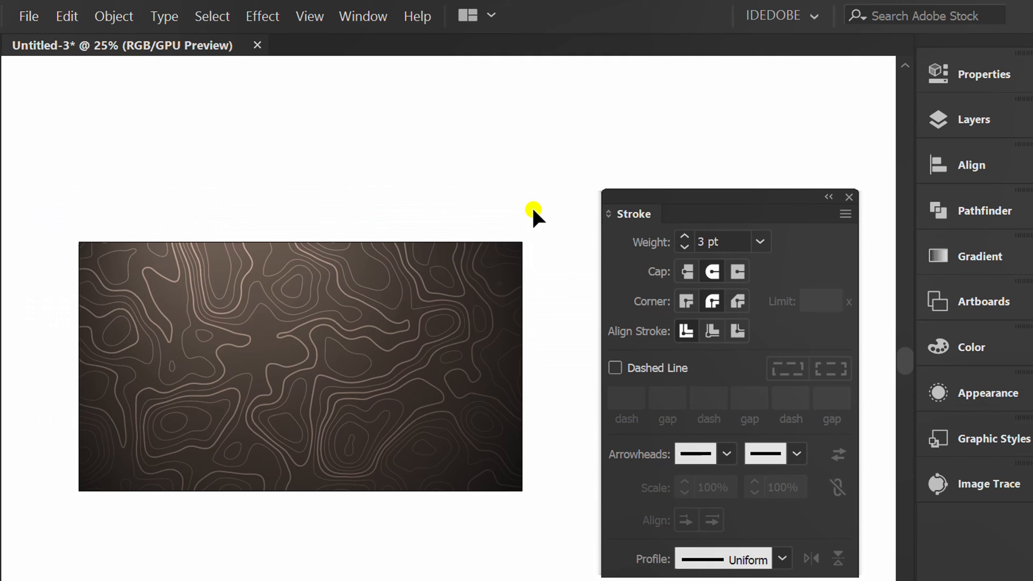
# Step: Duplicate Artboard 1 with its artwork via Duplicate Artboards, creating 'Artboard 1 copy'
pyautogui.click(296, 366)
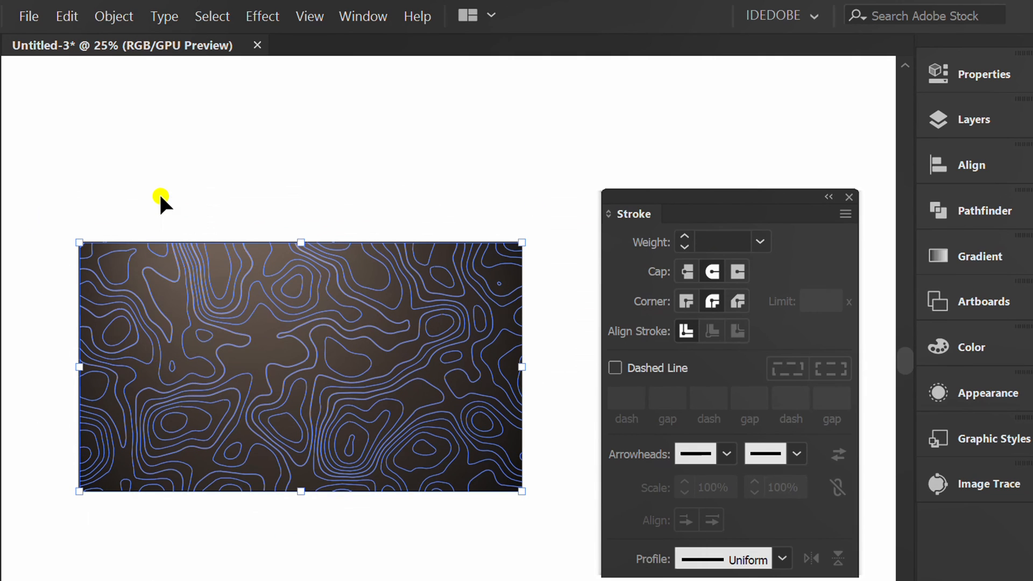
pyautogui.moveTo(212, 490)
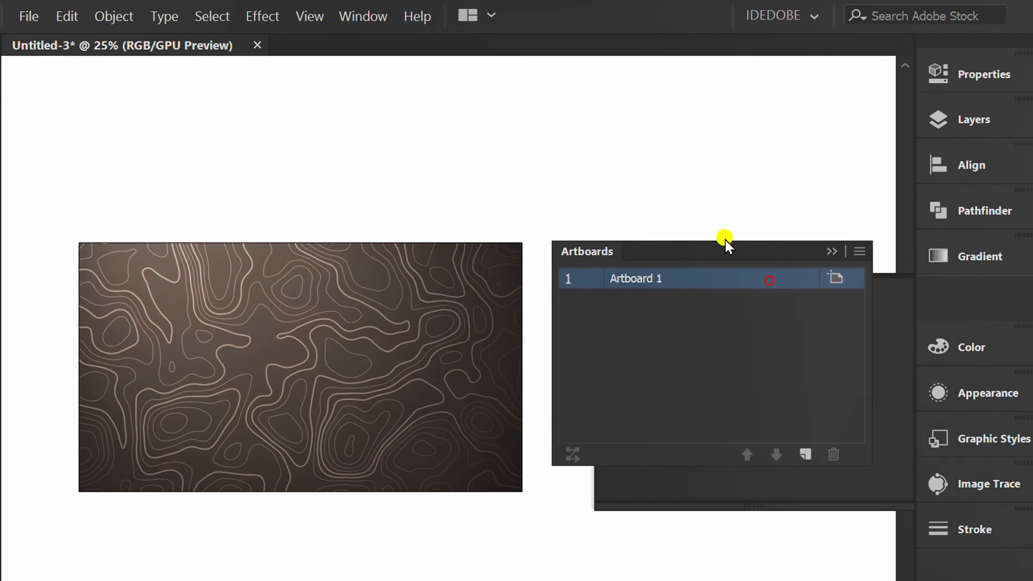
pyautogui.click(859, 235)
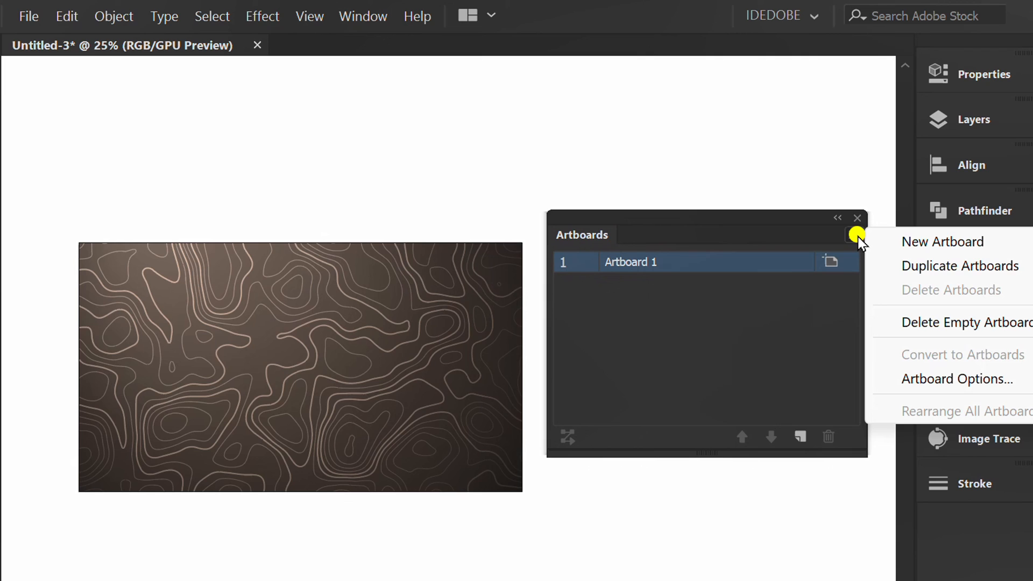
pyautogui.click(960, 265)
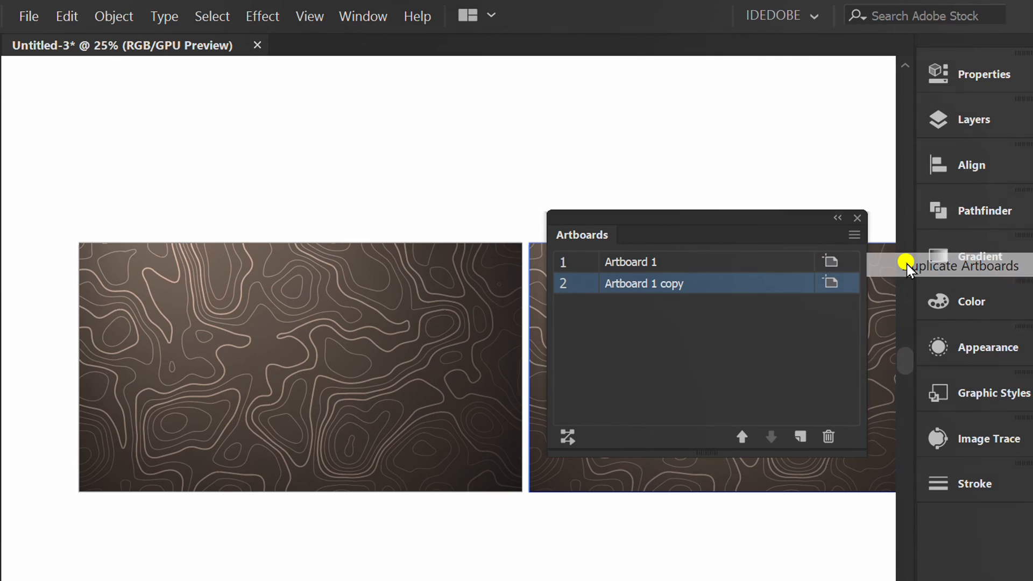